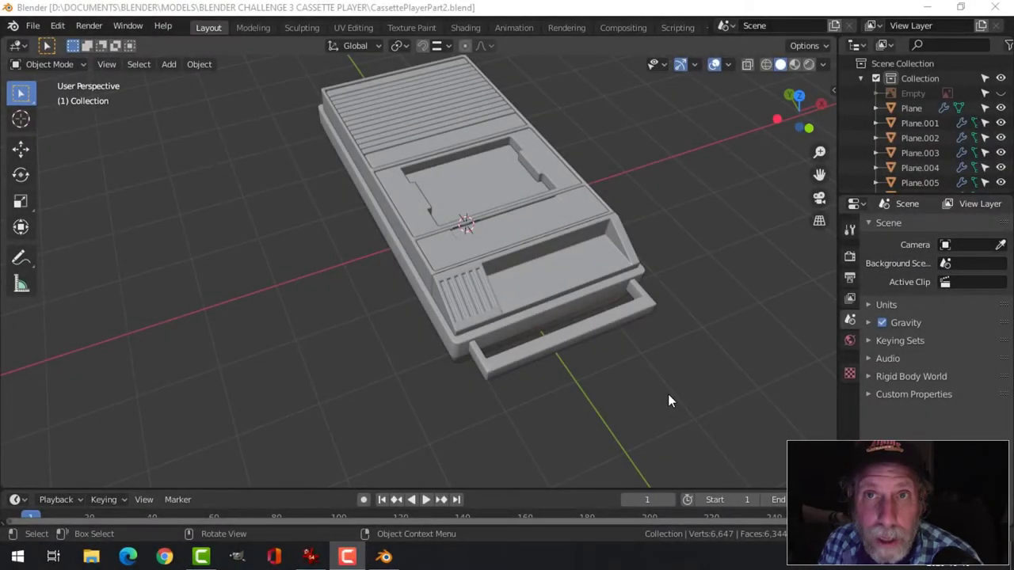
pyautogui.moveTo(618, 391)
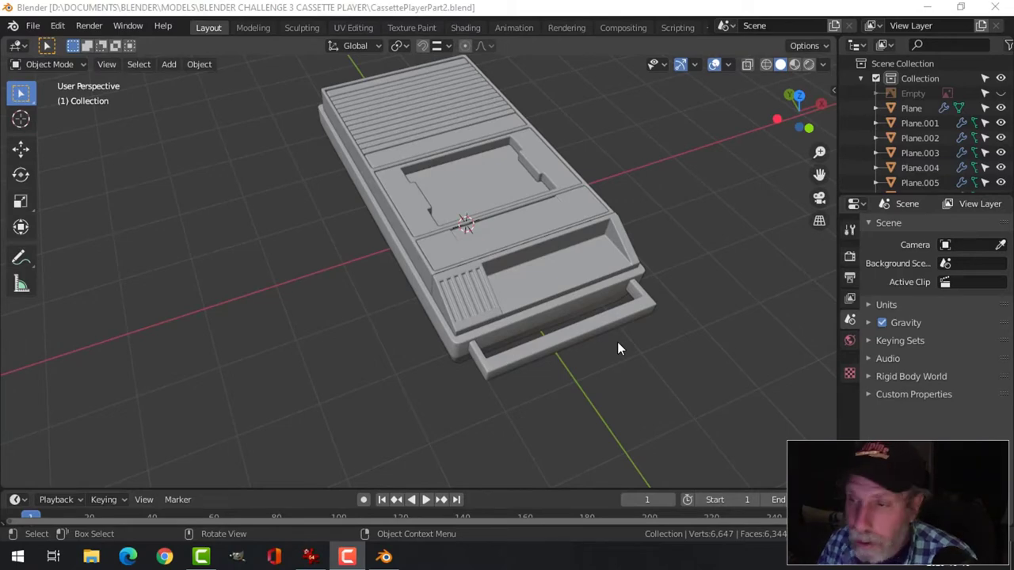
# Trim the separated plane into a small square over the first slot and extrude it upward.
pyautogui.moveTo(620, 349); pyautogui.dragTo(605, 308)
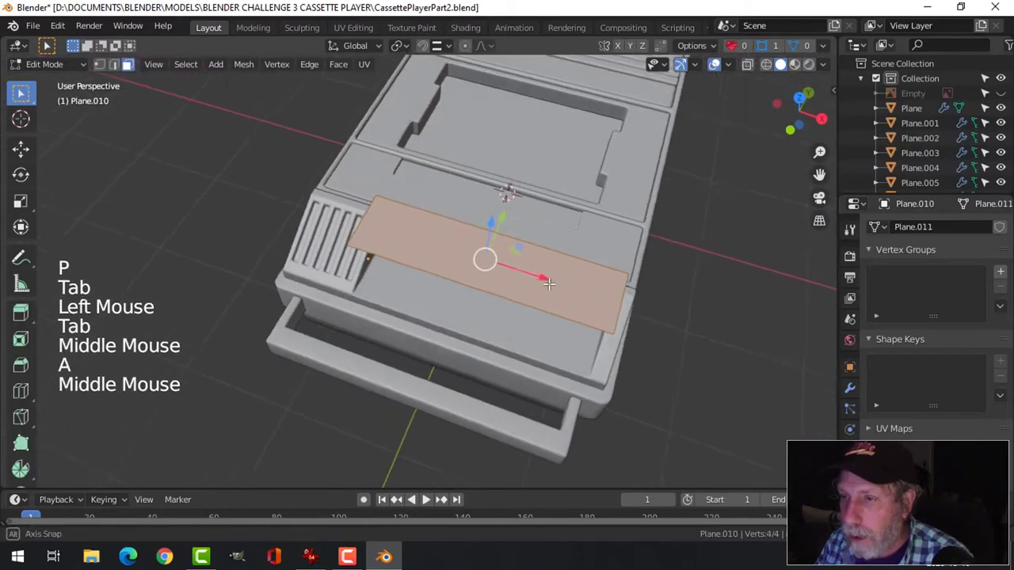
pyautogui.press('s')
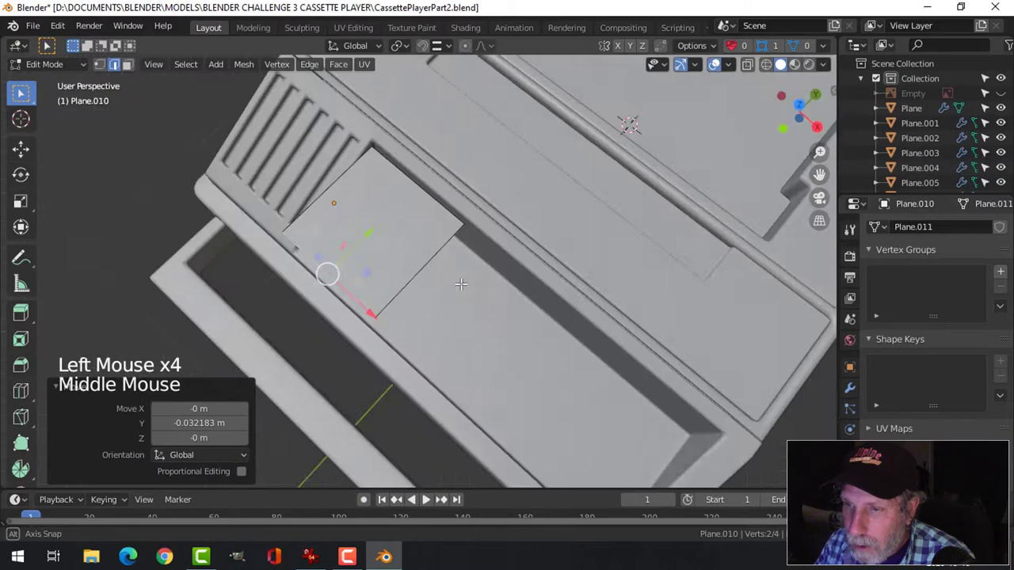
pyautogui.moveTo(461, 285); pyautogui.dragTo(517, 303)
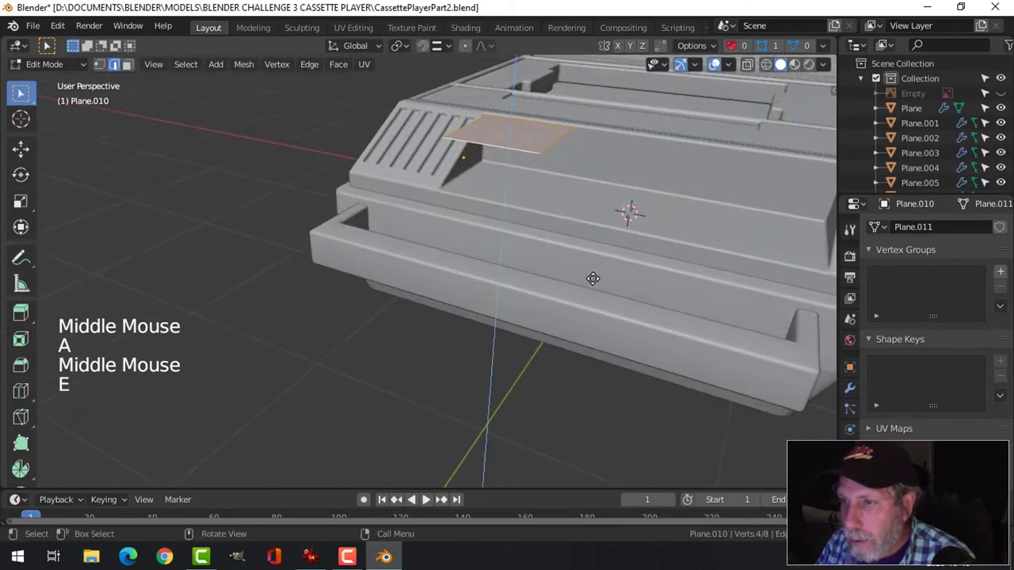
pyautogui.press('e')
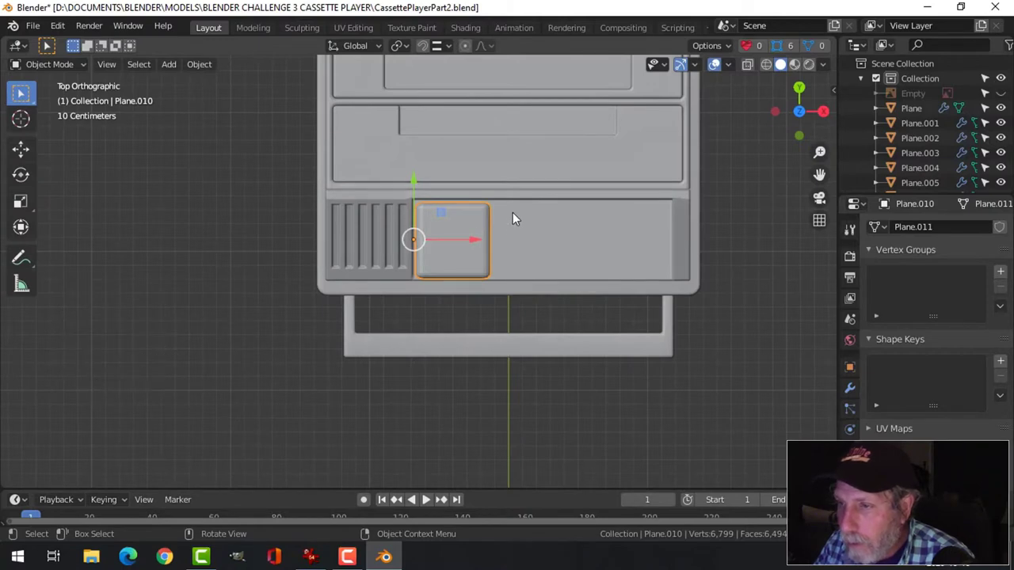
pyautogui.moveTo(467, 222)
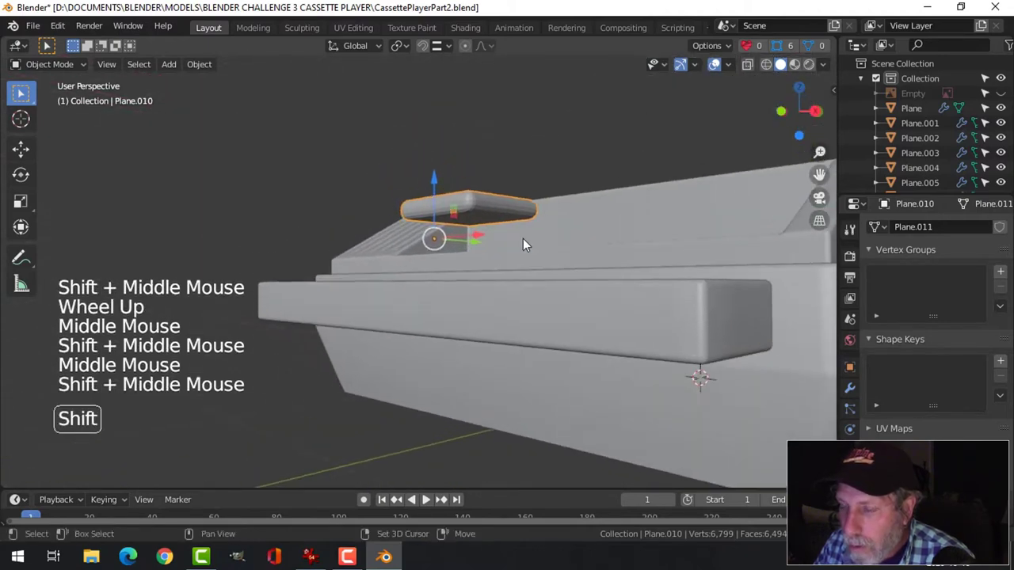
# Duplicate the button top and extrude the copy into a thick block below it.
pyautogui.press('Tab')
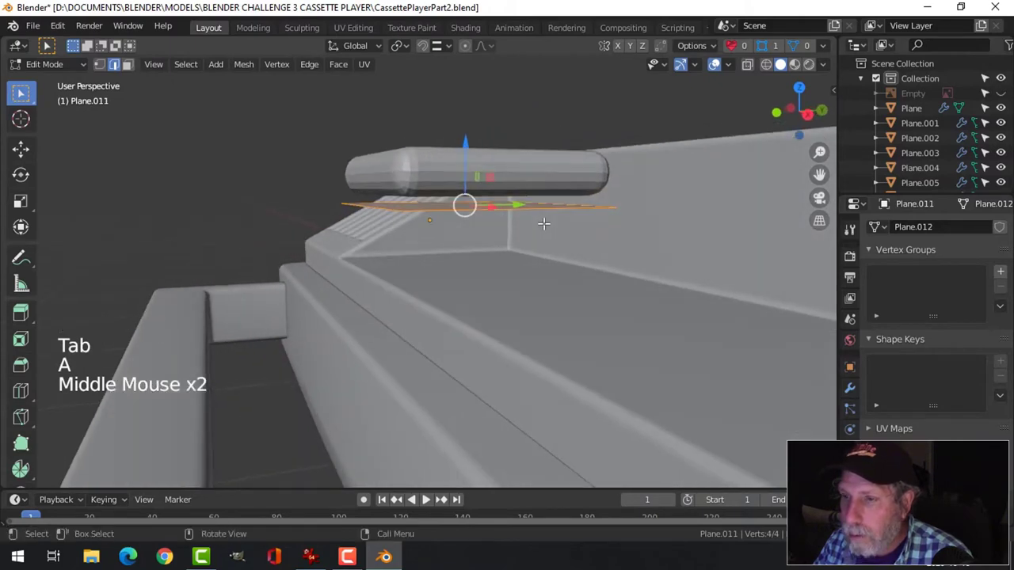
pyautogui.press('e')
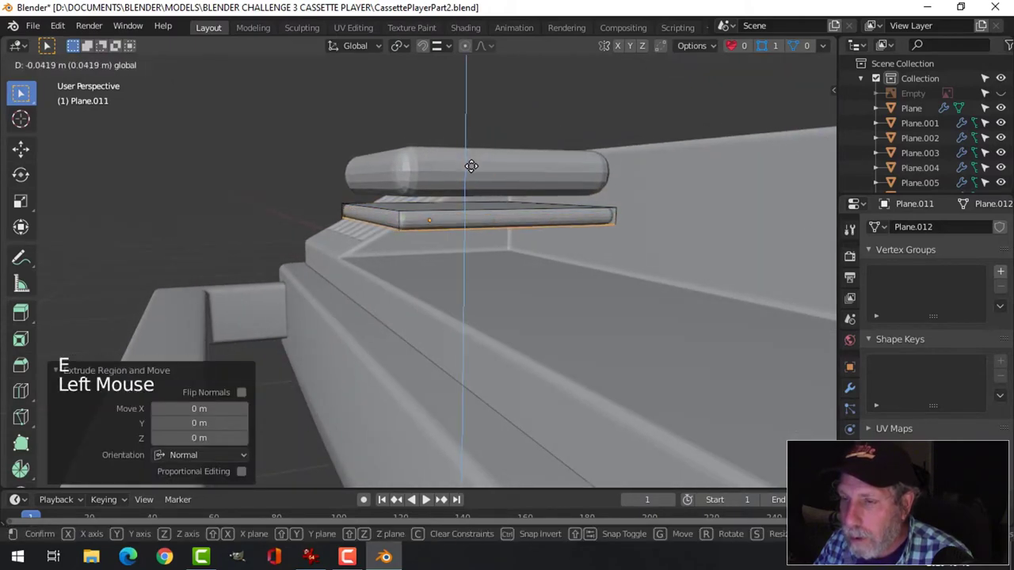
pyautogui.moveTo(471, 169)
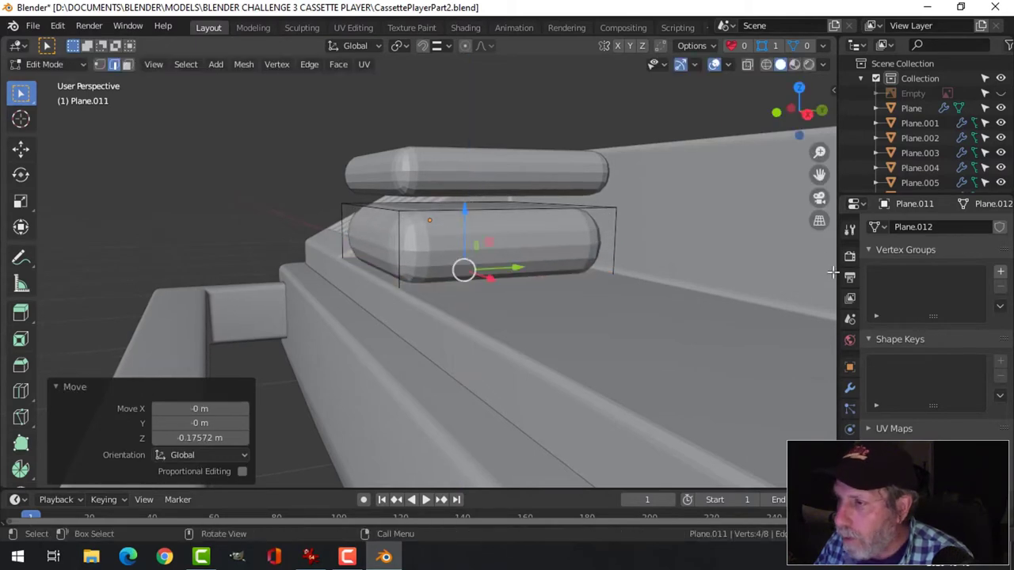
pyautogui.press('Tab')
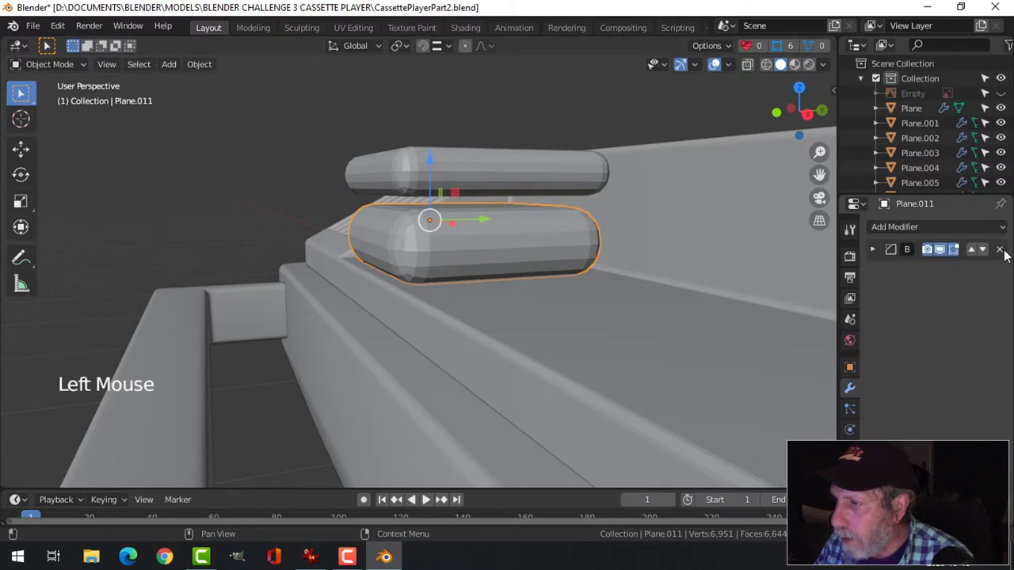
# Knife a diagonal cut across the body's lower front face in side view, then return to Solid shading.
pyautogui.press('Tab')
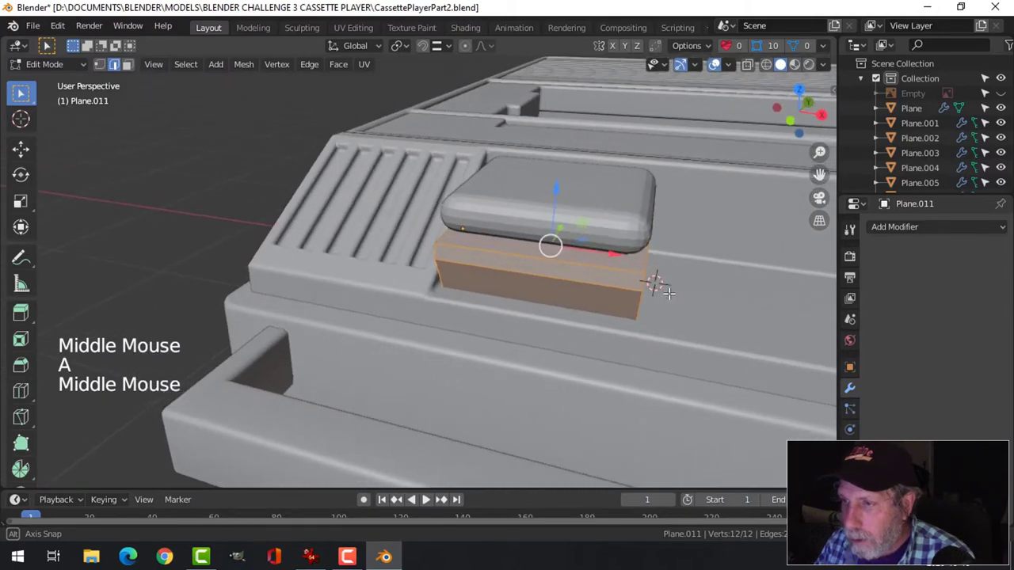
pyautogui.press('s')
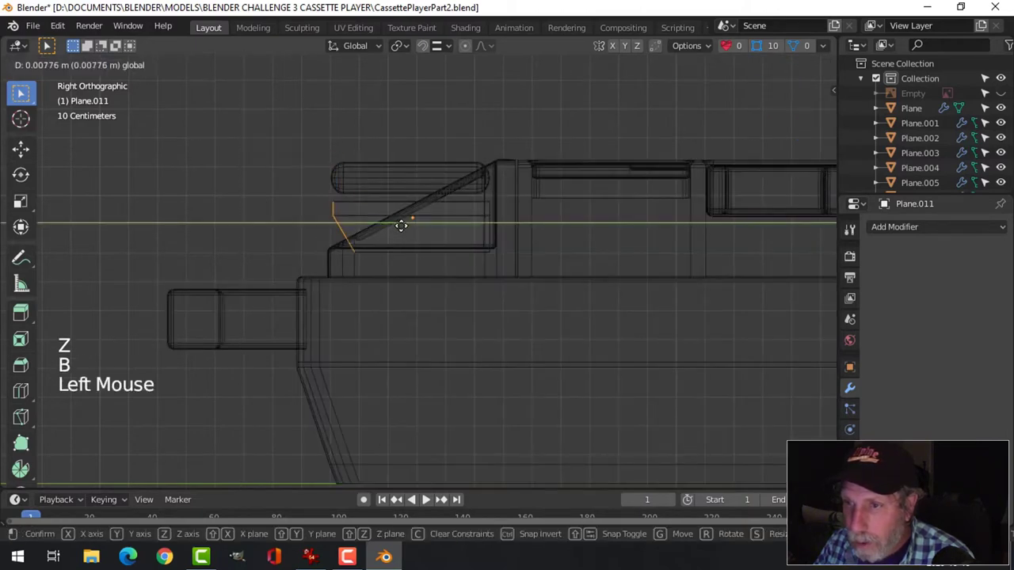
pyautogui.moveTo(408, 228)
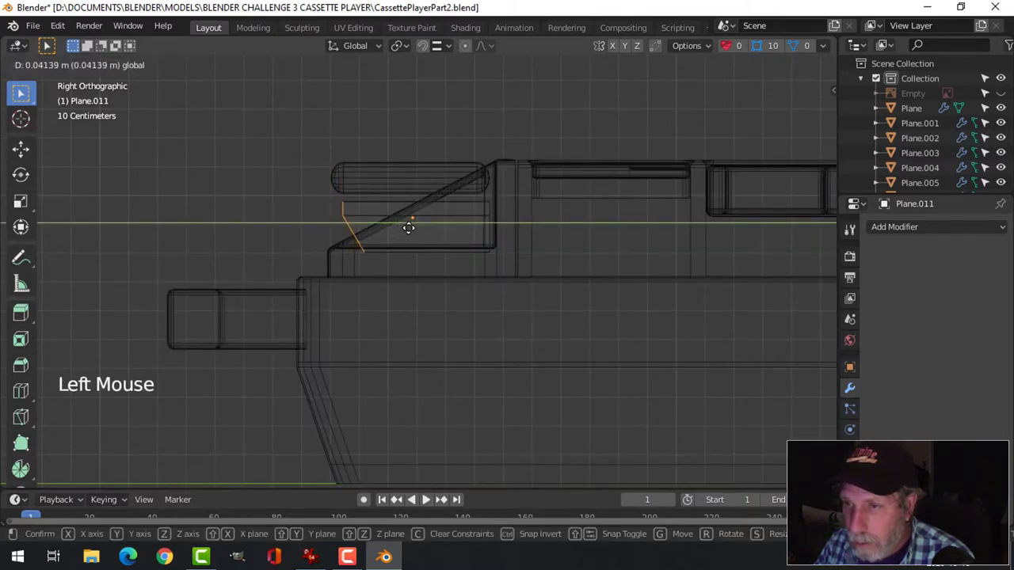
pyautogui.press('alt+a')
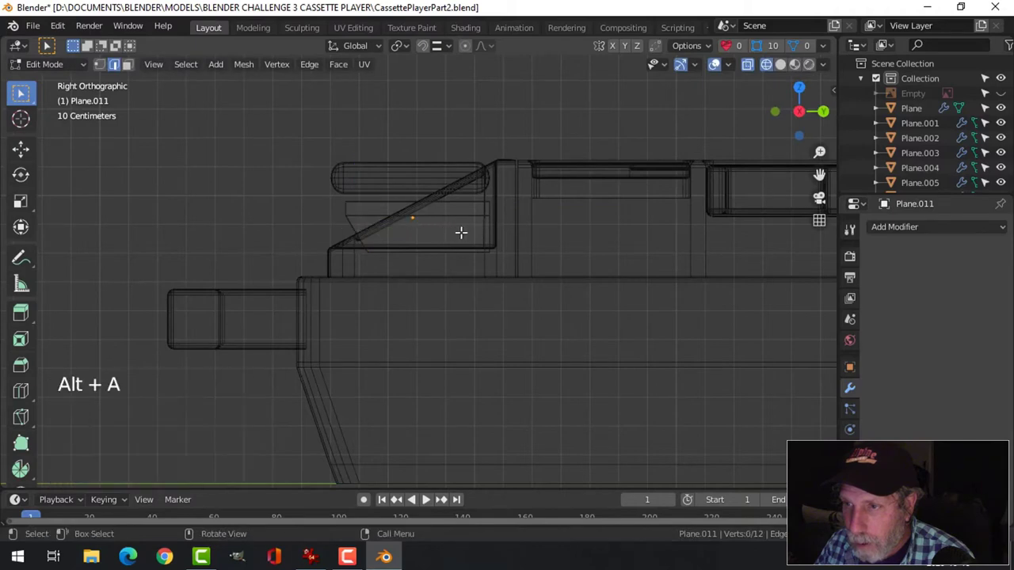
pyautogui.press('z')
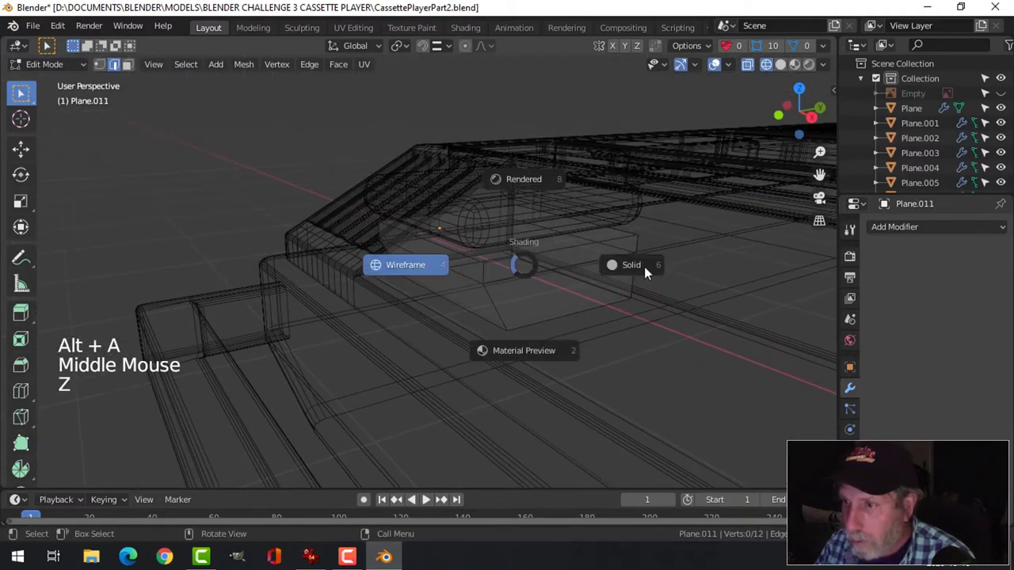
pyautogui.click(895, 227)
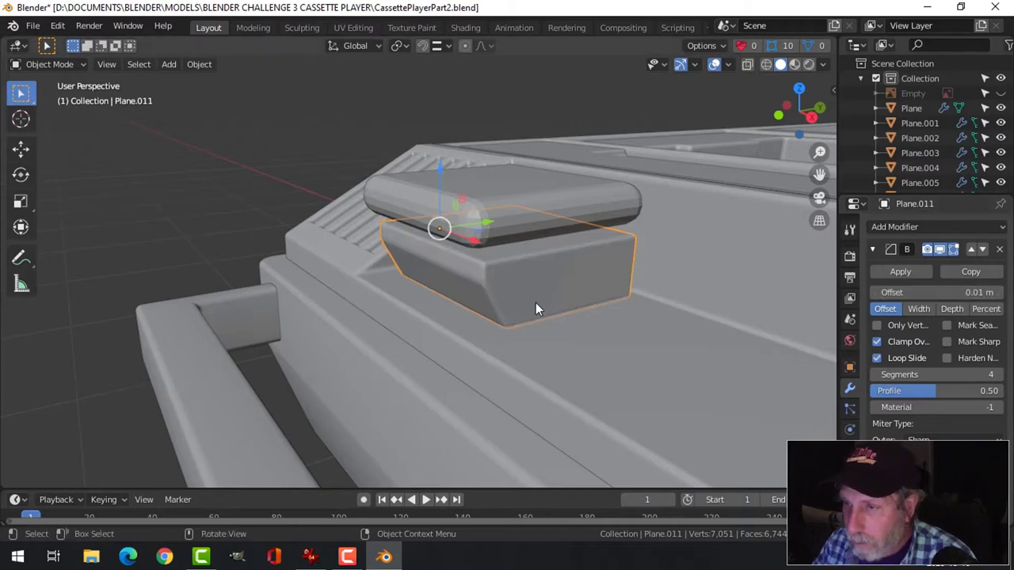
# Delete extra faces from the beveled button body and lower it beneath the cap.
pyautogui.press('Tab')
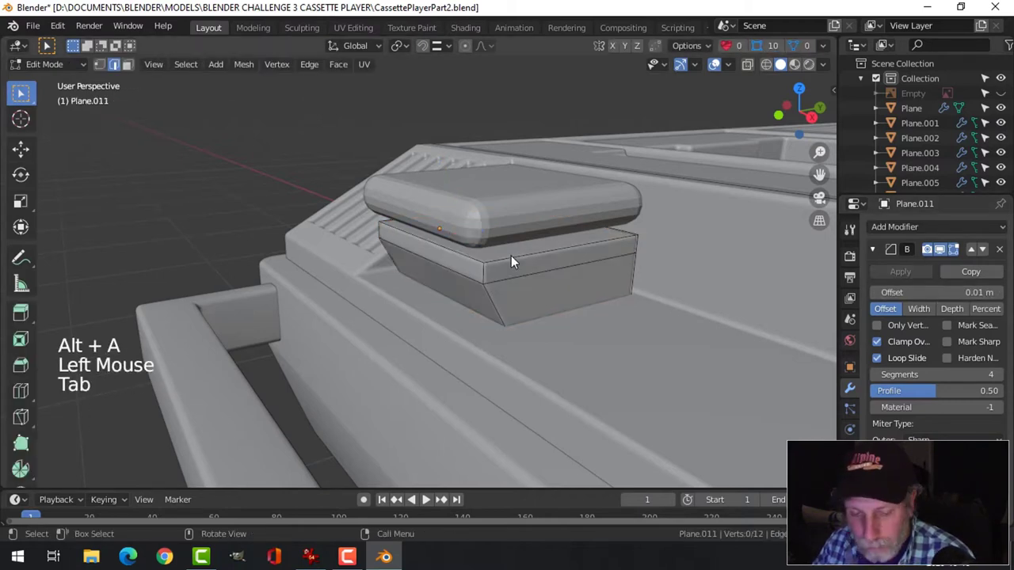
pyautogui.press('x')
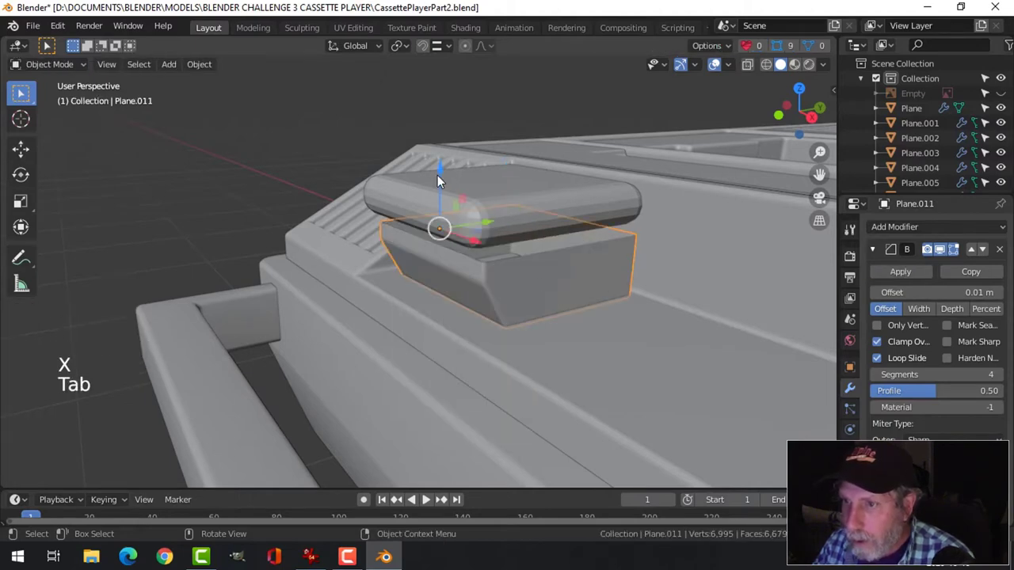
pyautogui.press('Tab')
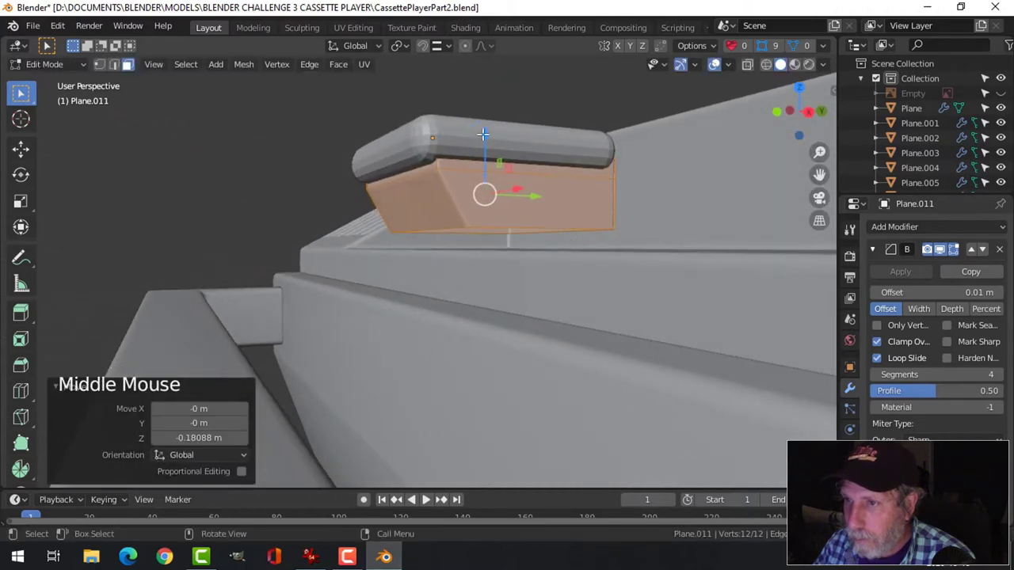
pyautogui.press('alt+a')
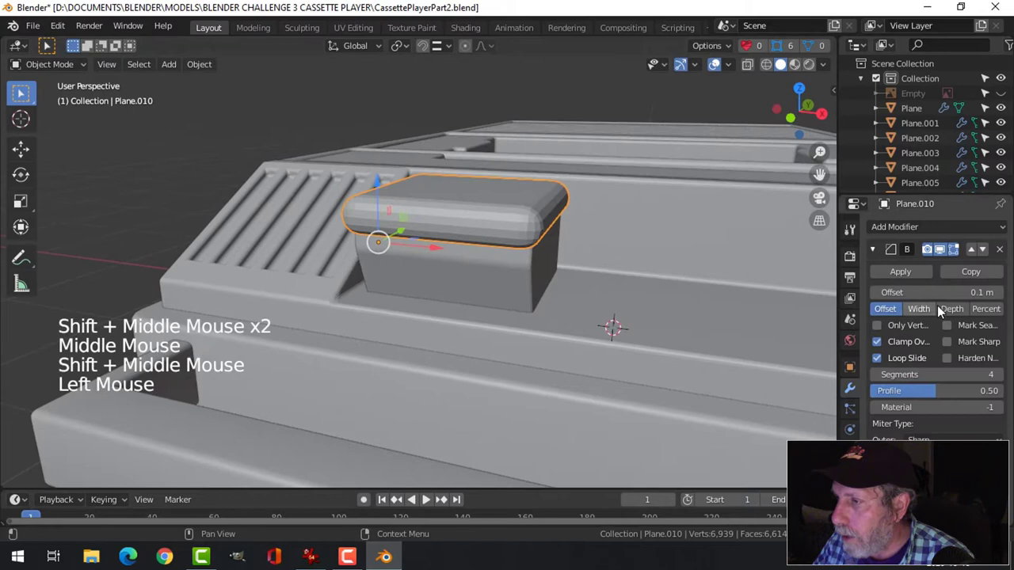
# Bevel the button top with 0.02 m offset and 4 segments, then add an edge loop across it.
pyautogui.doubleClick(919, 293)
pyautogui.write('02')
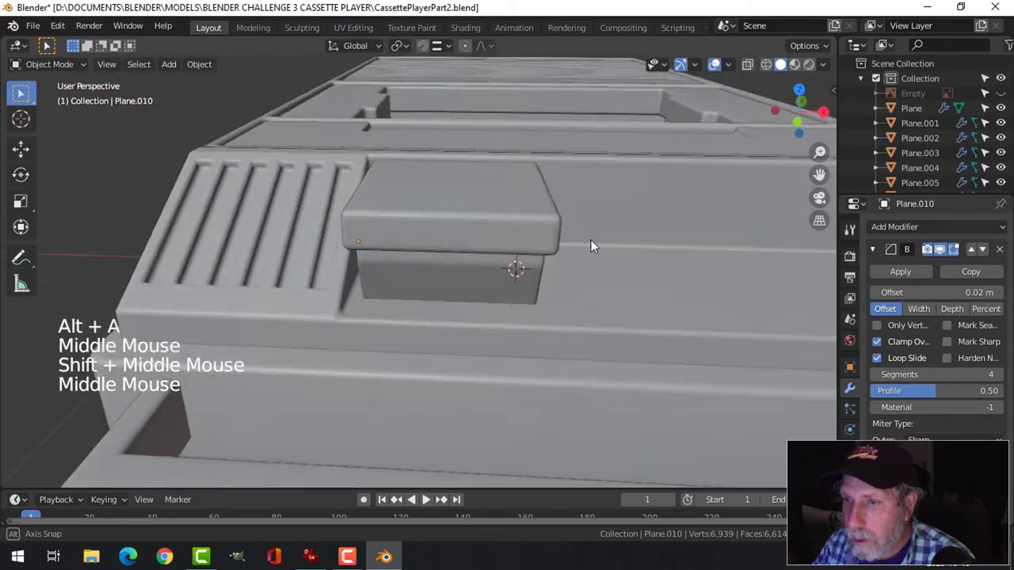
pyautogui.moveTo(594, 246); pyautogui.dragTo(455, 313)
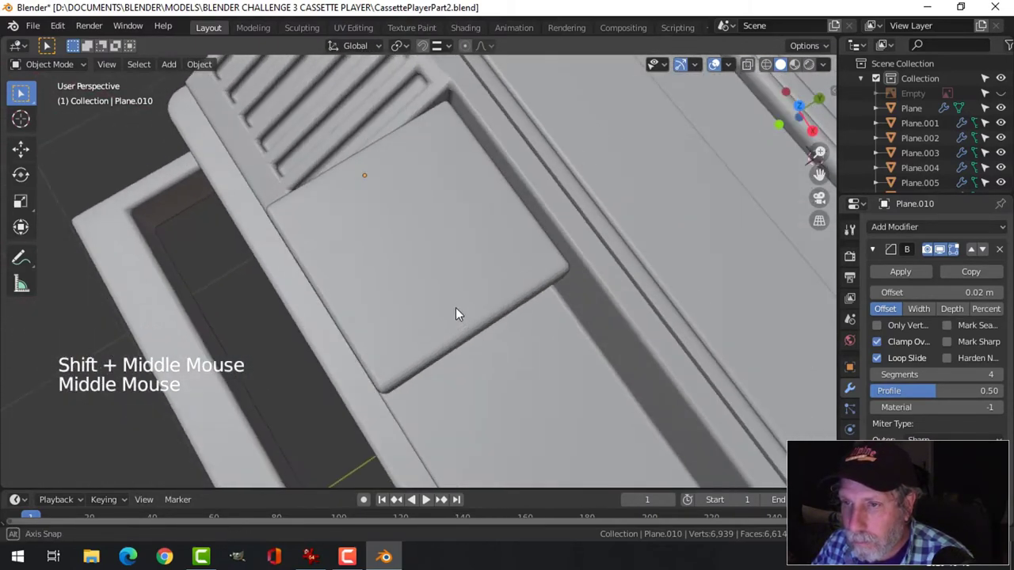
pyautogui.press('Tab')
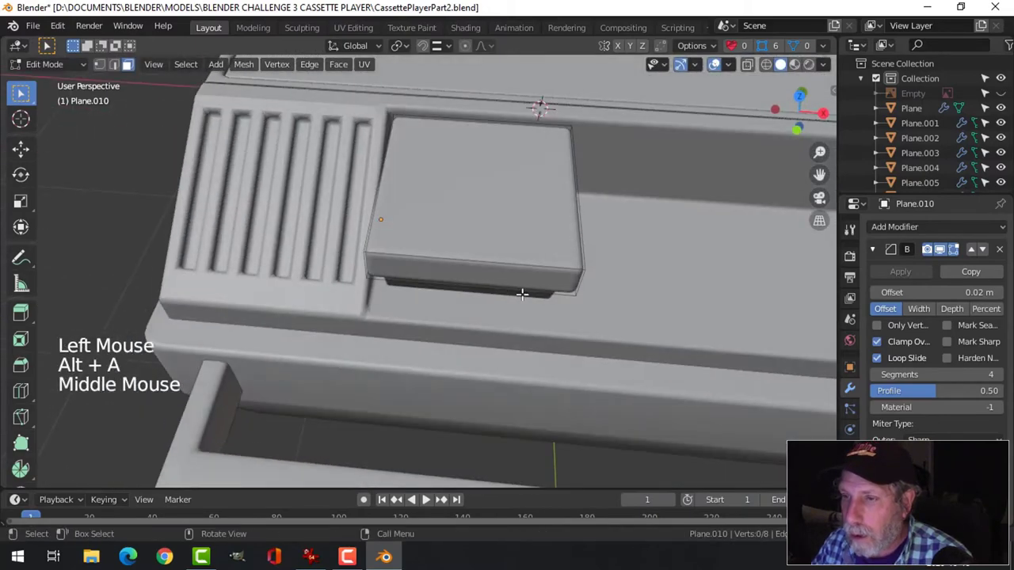
pyautogui.moveTo(523, 293); pyautogui.dragTo(610, 249)
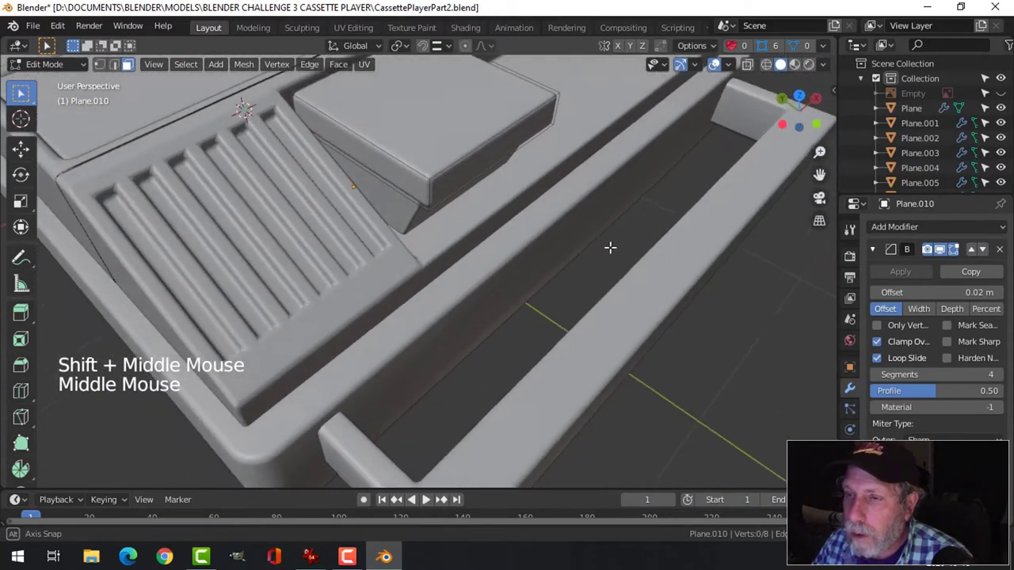
pyautogui.scroll(-3)
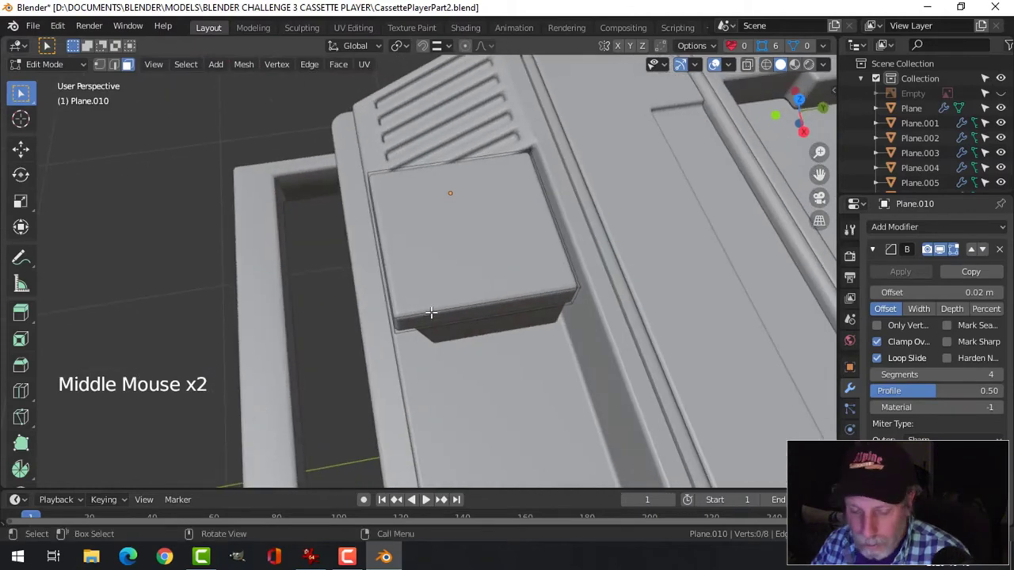
pyautogui.press('ctrl+r')
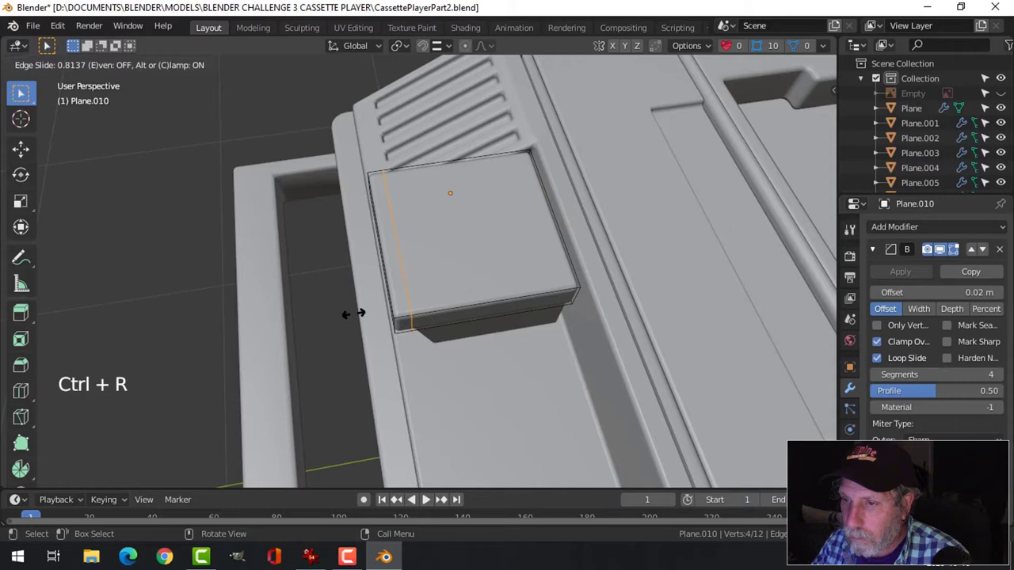
# Place the loop cut and inset the top face downward into a recessed pocket.
pyautogui.click(404, 317)
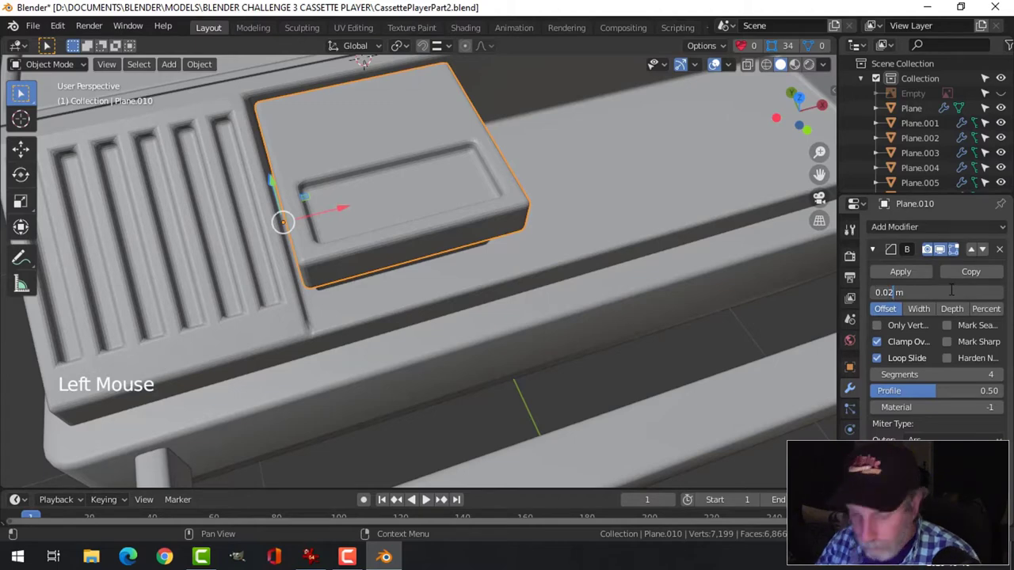
pyautogui.scroll(-3)
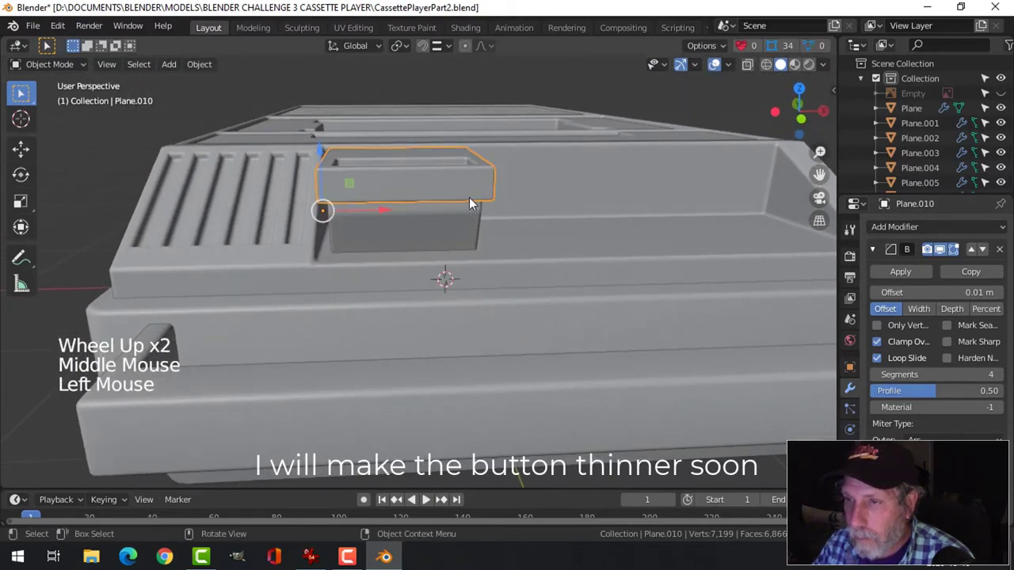
# Orbit around the player to check the button with its 0.01 m bevel.
pyautogui.moveTo(443, 277); pyautogui.dragTo(523, 253)
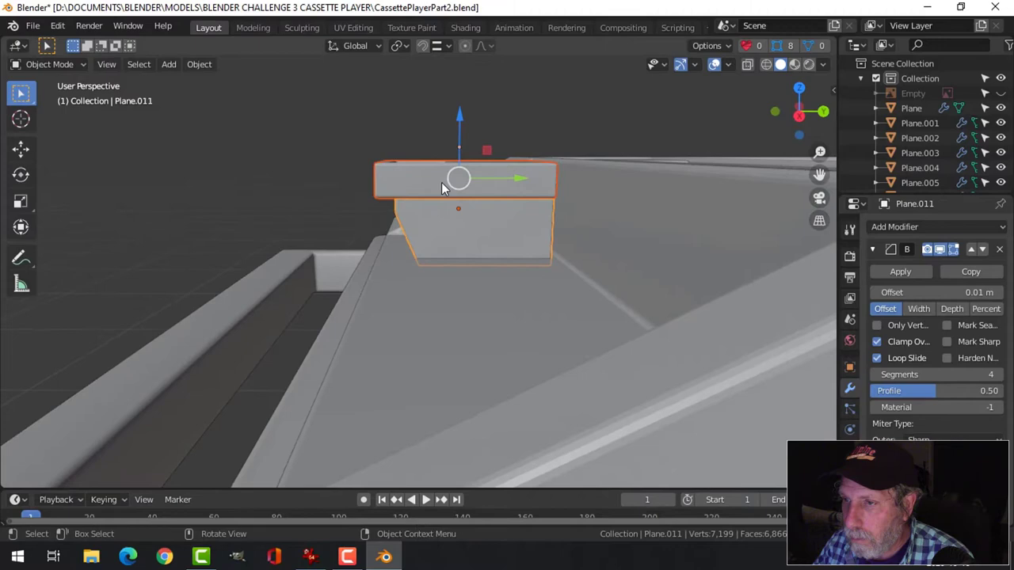
pyautogui.moveTo(443, 182); pyautogui.dragTo(653, 222)
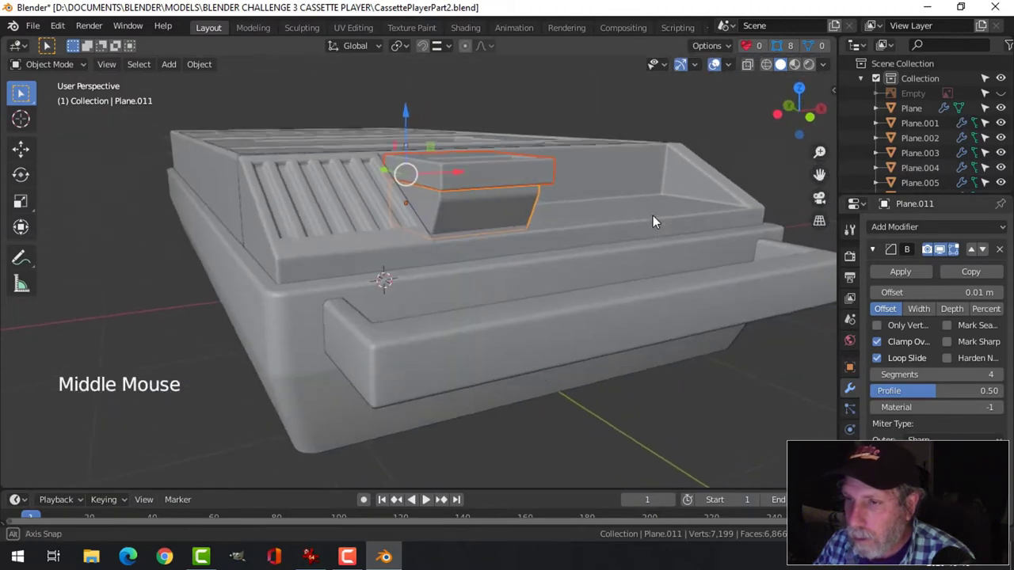
pyautogui.moveTo(653, 222); pyautogui.dragTo(586, 241)
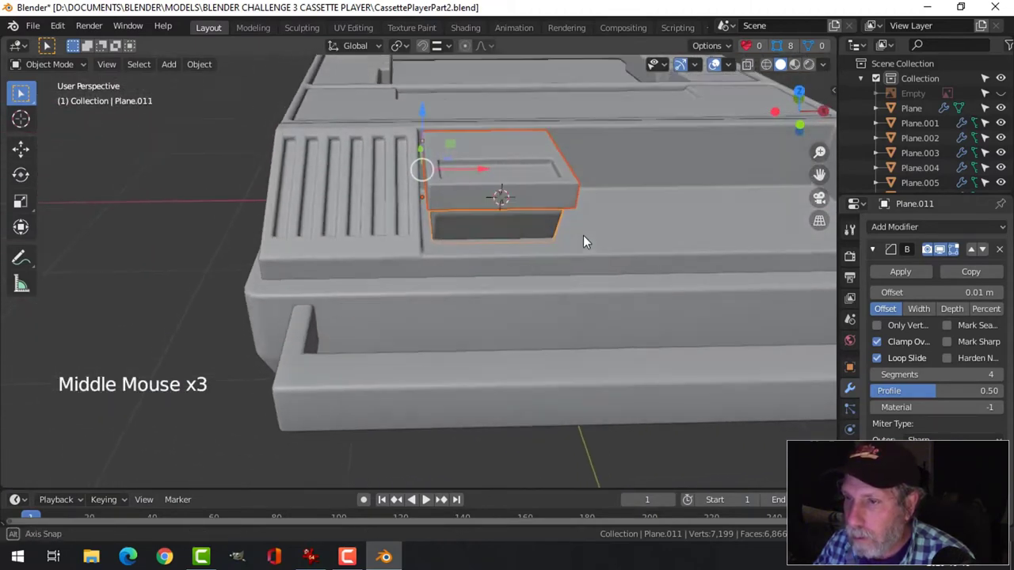
pyautogui.moveTo(586, 242); pyautogui.dragTo(539, 230)
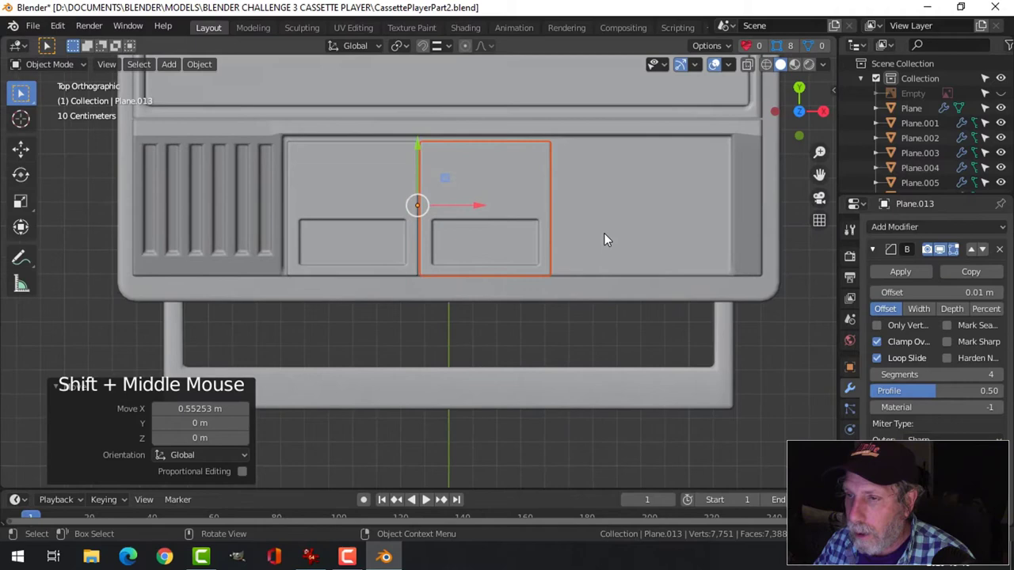
# Duplicate the button sideways along X into the neighbouring slots.
pyautogui.press('Tab')
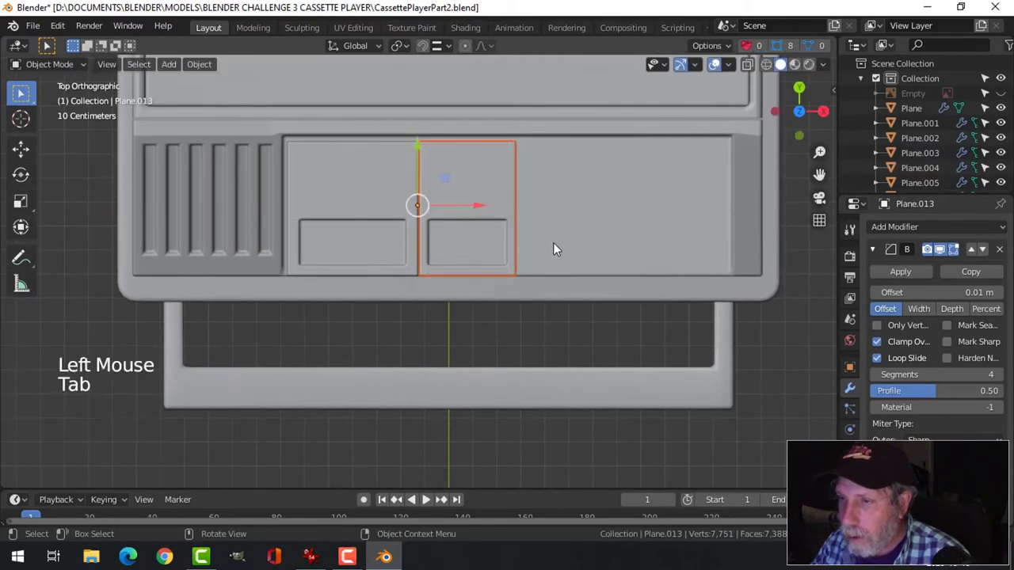
pyautogui.press('Tab')
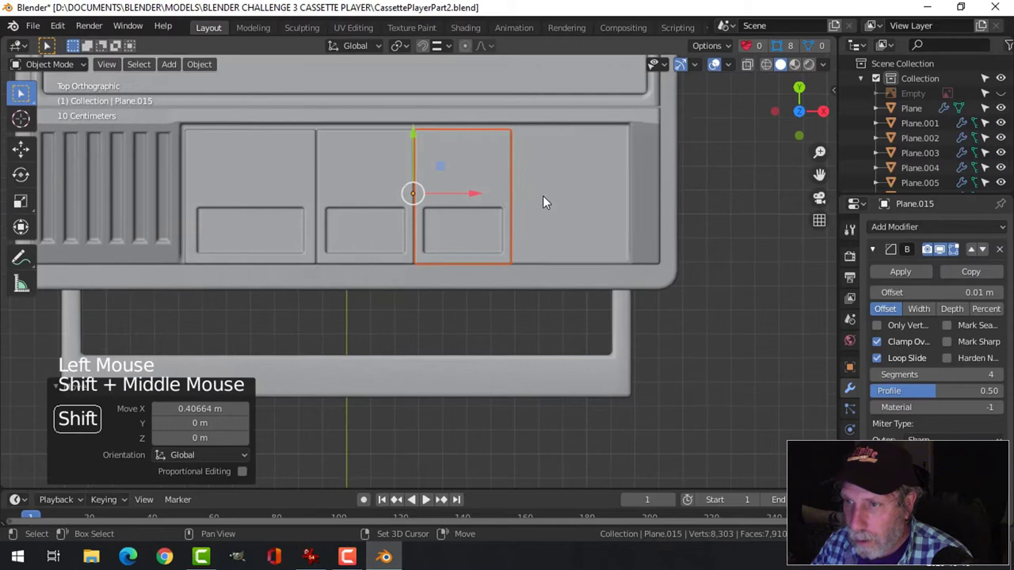
pyautogui.press('shift+d')
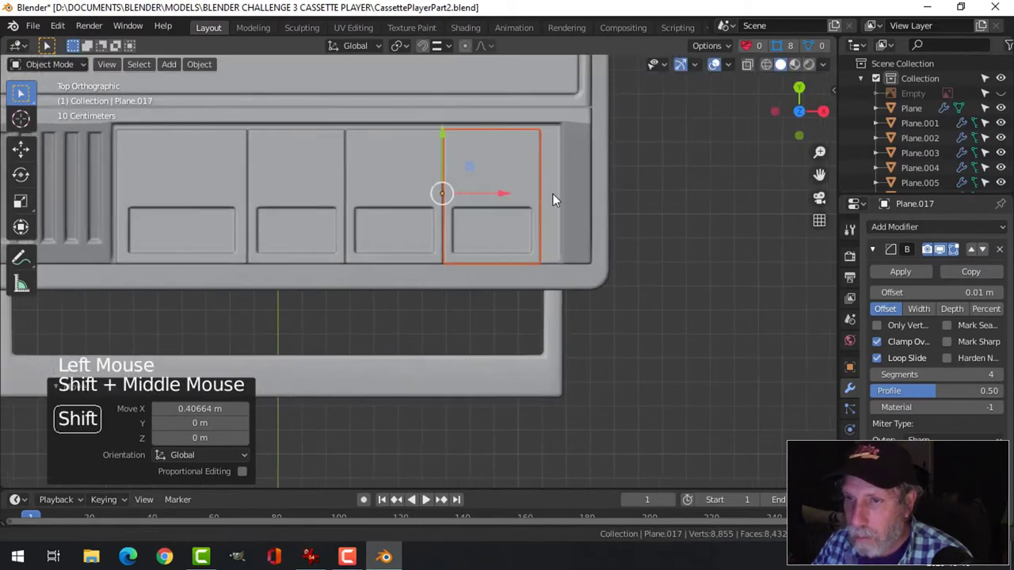
pyautogui.press('shift+d')
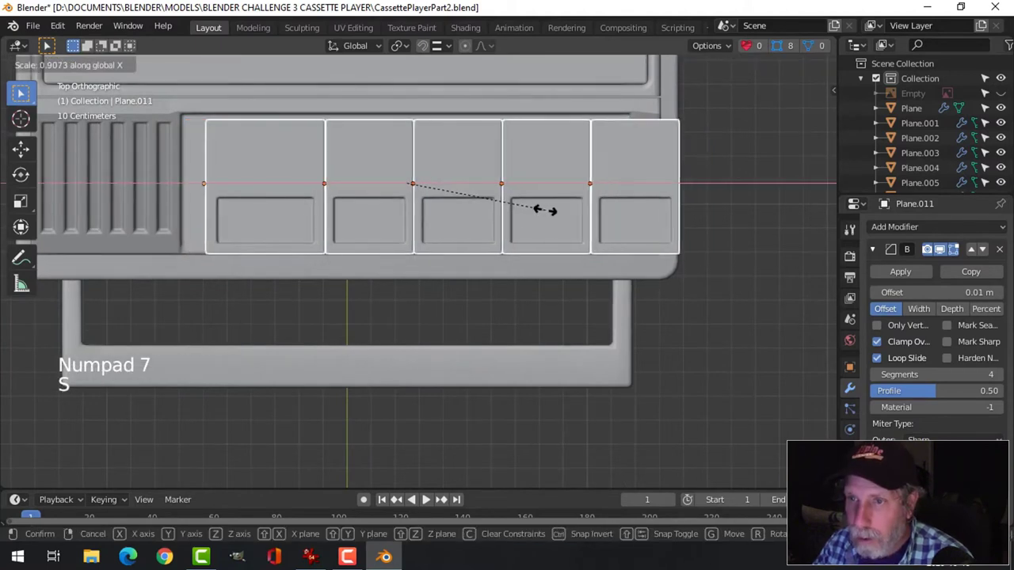
# Confirm the five-button row's new width along X and orbit close to inspect the tops.
pyautogui.click(468, 189)
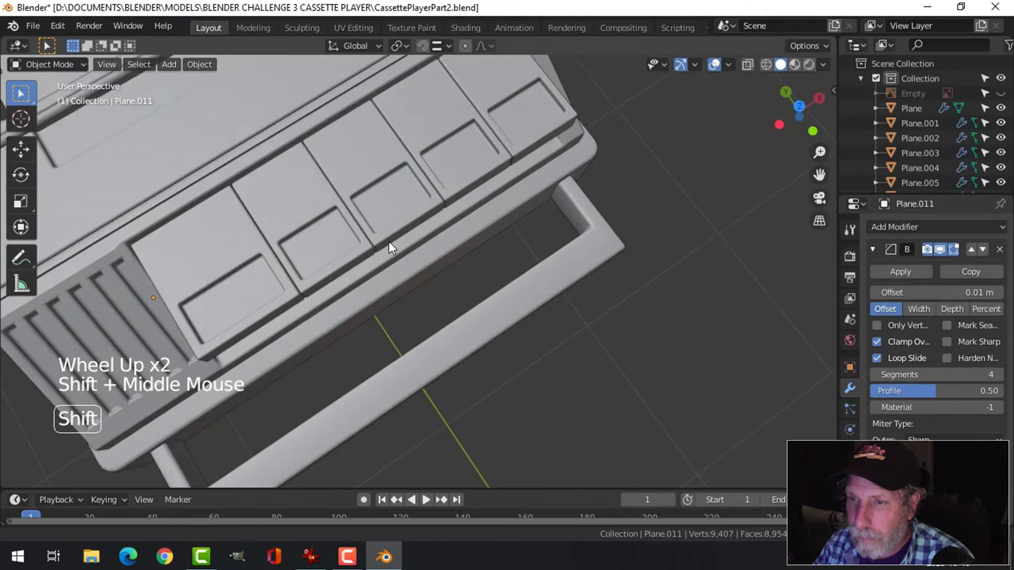
pyautogui.moveTo(388, 246); pyautogui.dragTo(515, 230)
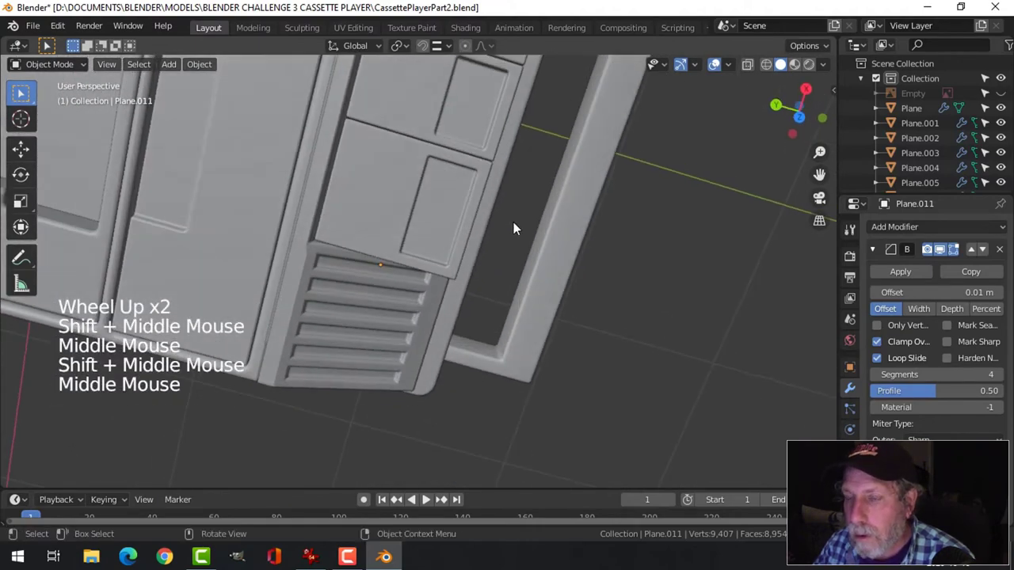
pyautogui.moveTo(515, 229); pyautogui.dragTo(476, 206)
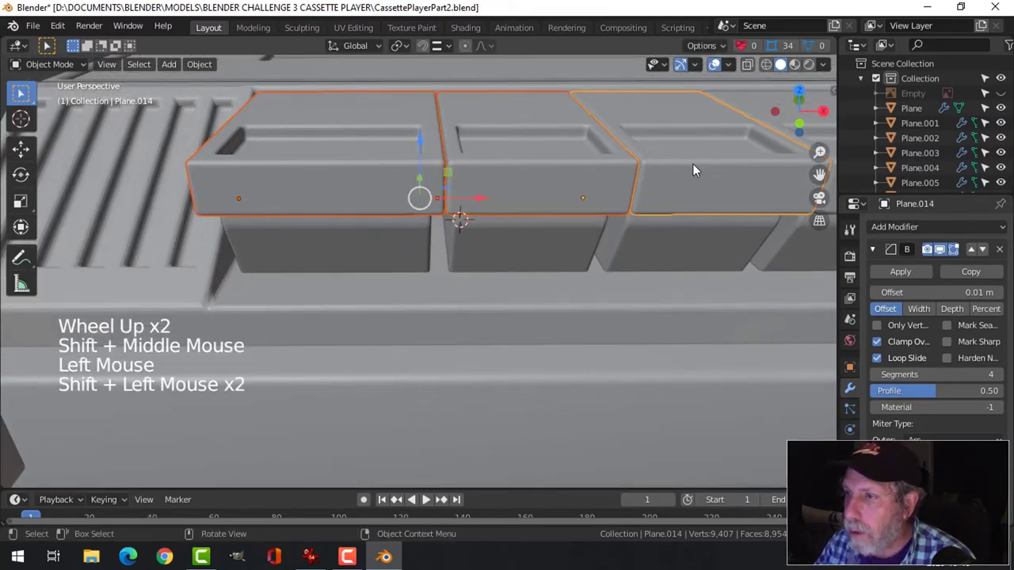
# Join the five button tops into one object and scale them thinner along Z.
pyautogui.press('Tab')
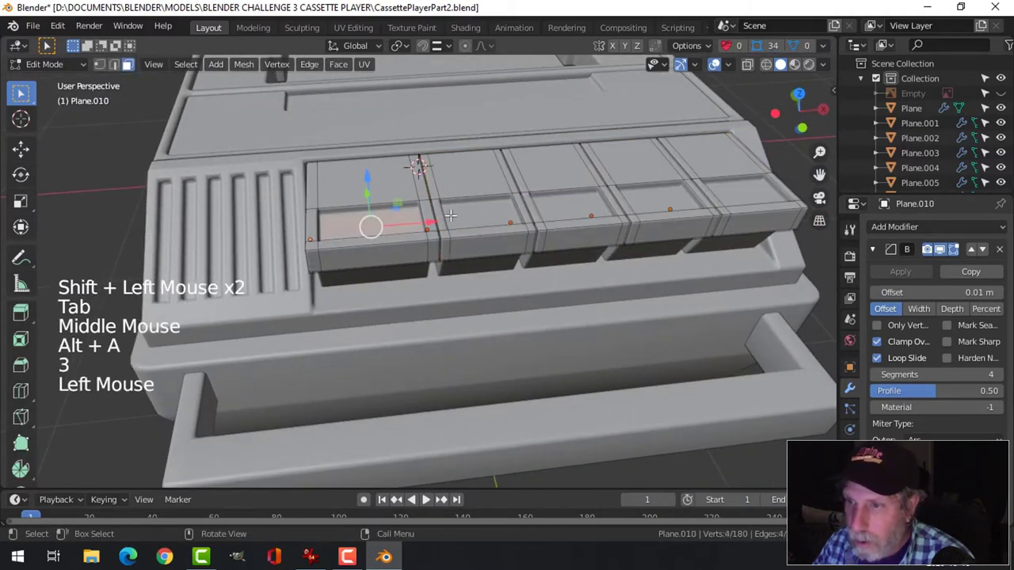
pyautogui.click(566, 209)
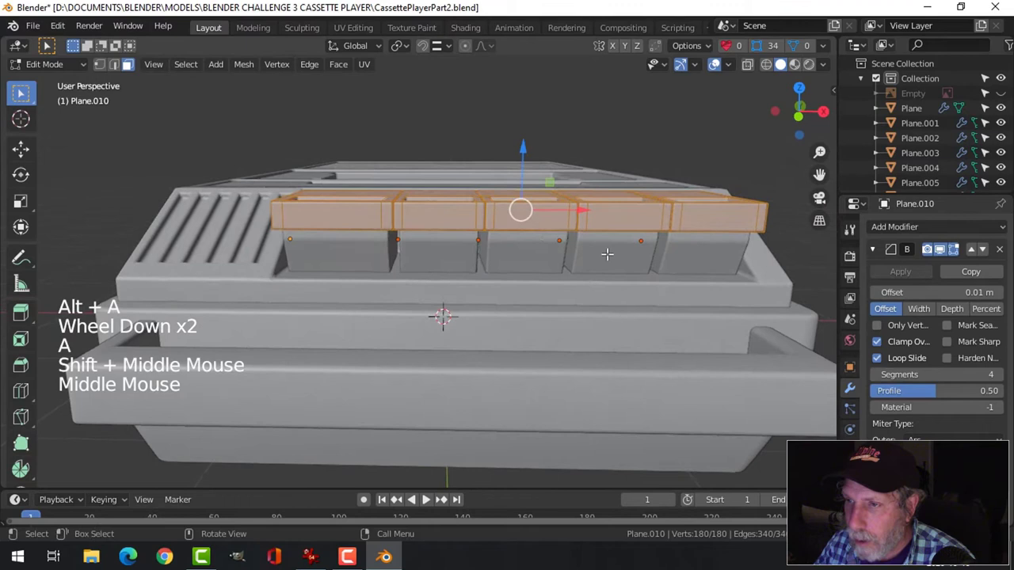
pyautogui.press('s')
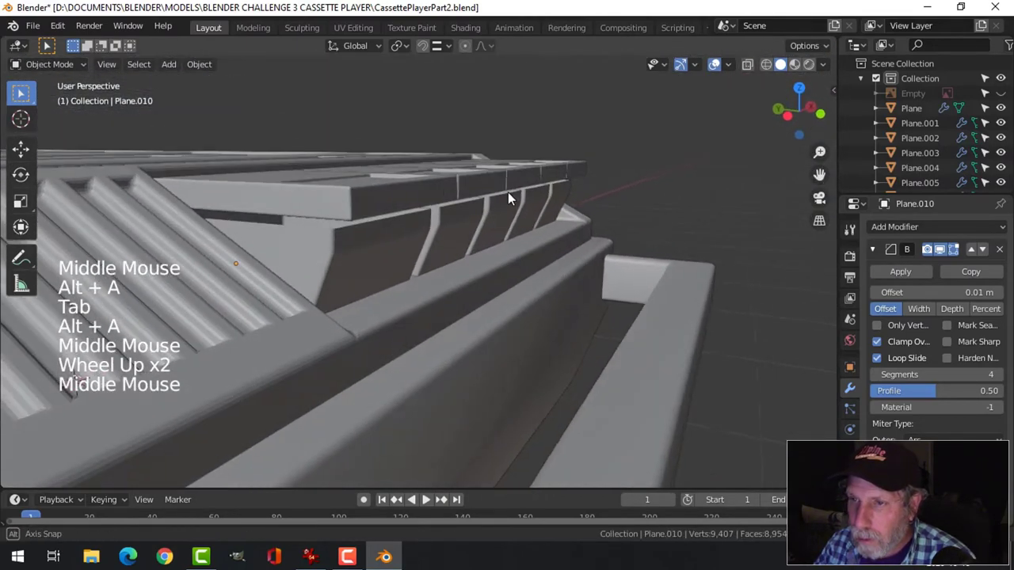
# Select the five slanted button bodies and join them into a single object.
pyautogui.press('Tab')
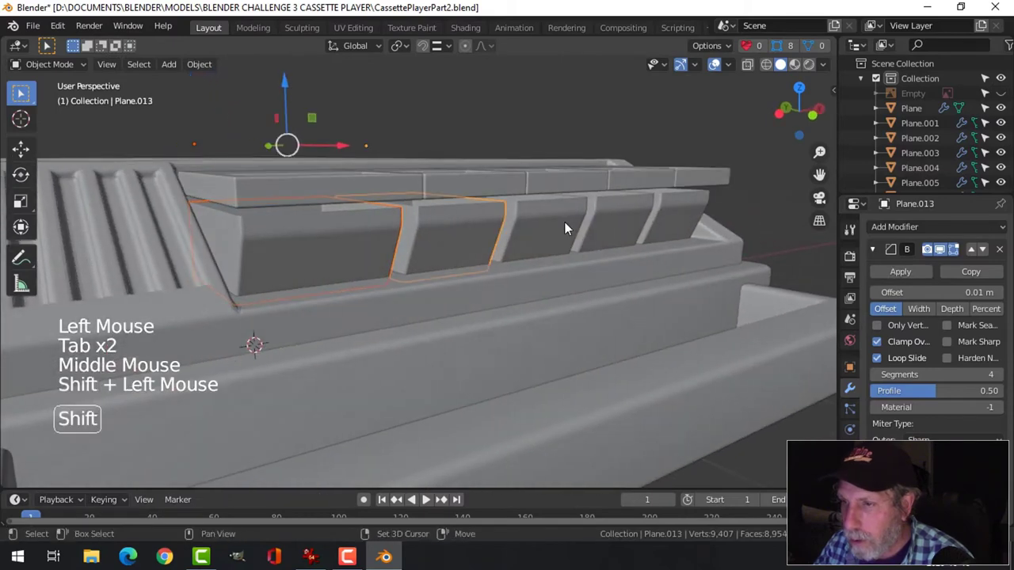
pyautogui.click(396, 267)
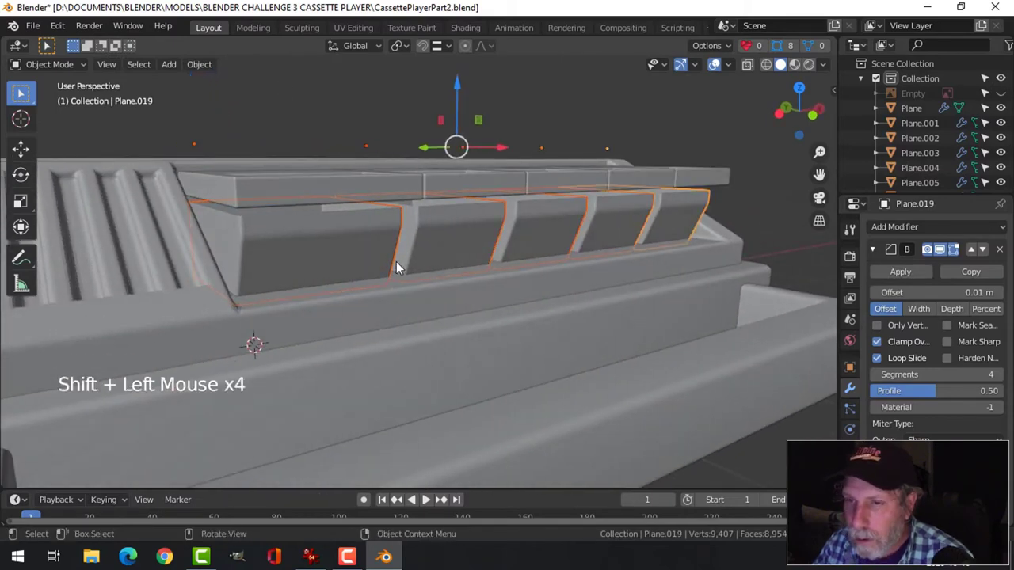
pyautogui.press('Tab')
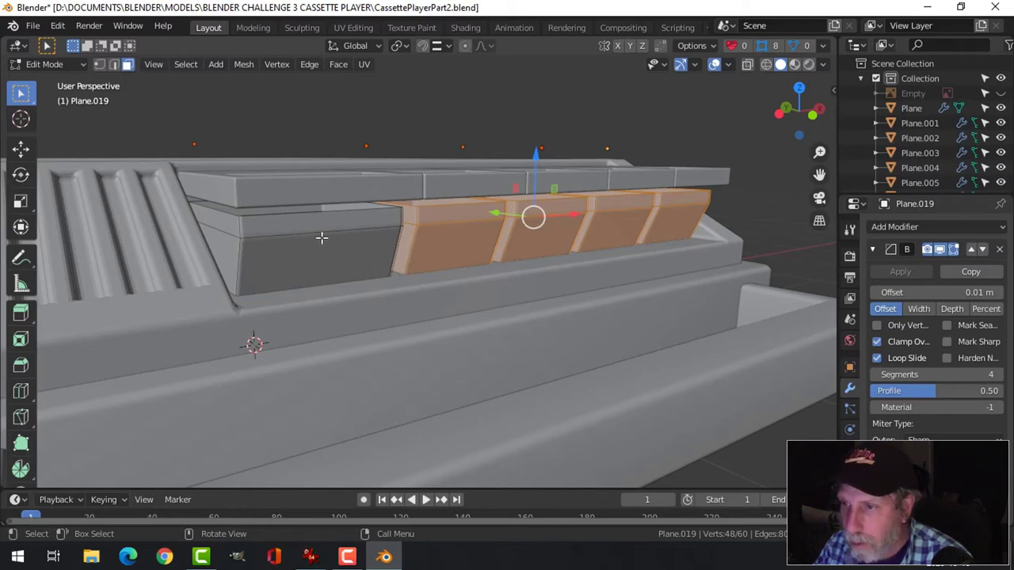
pyautogui.press('alt+a')
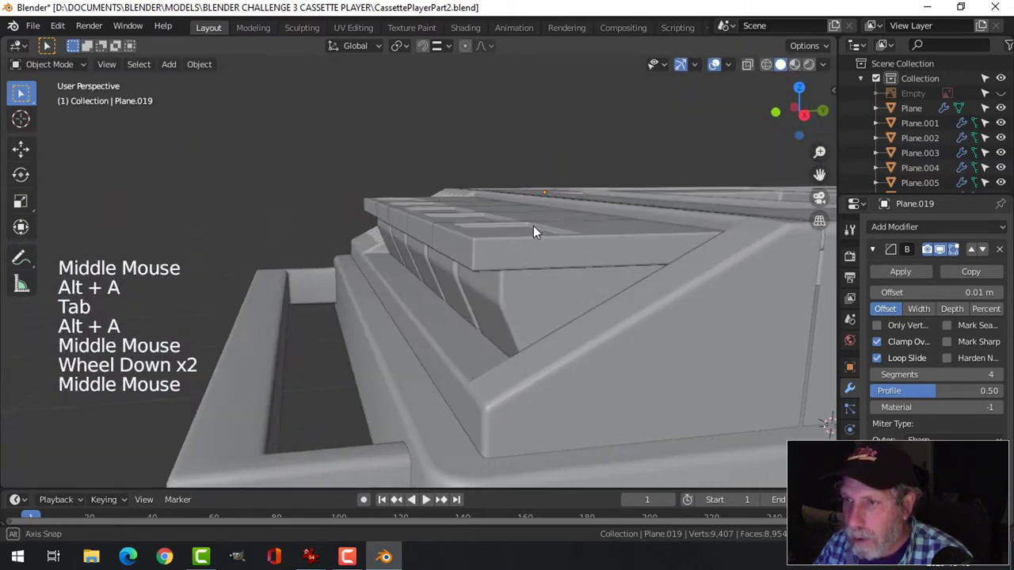
pyautogui.moveTo(531, 230); pyautogui.dragTo(420, 214)
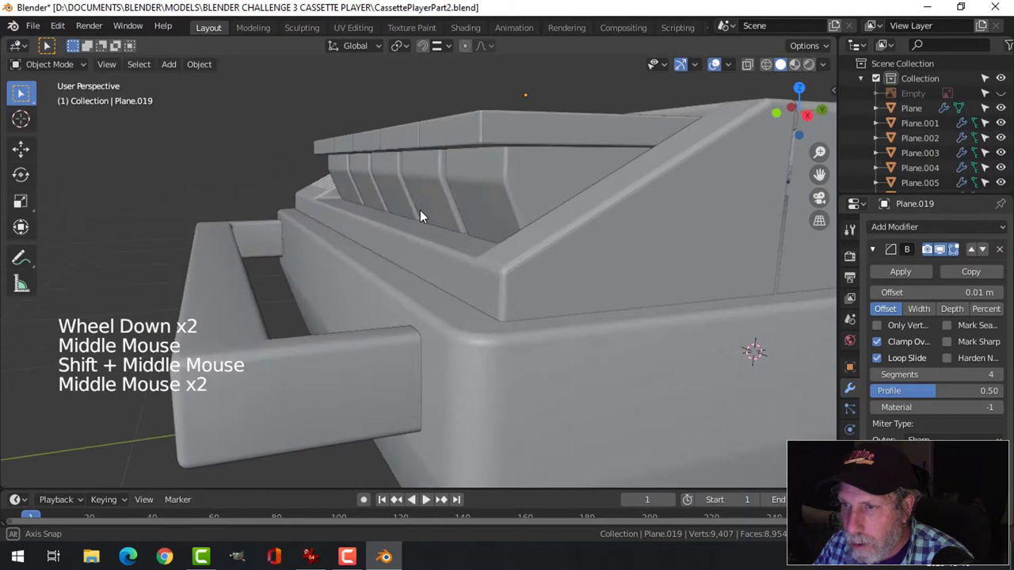
# Select the edge loops along the seams between button sections in Edit Mode.
pyautogui.press('Tab')
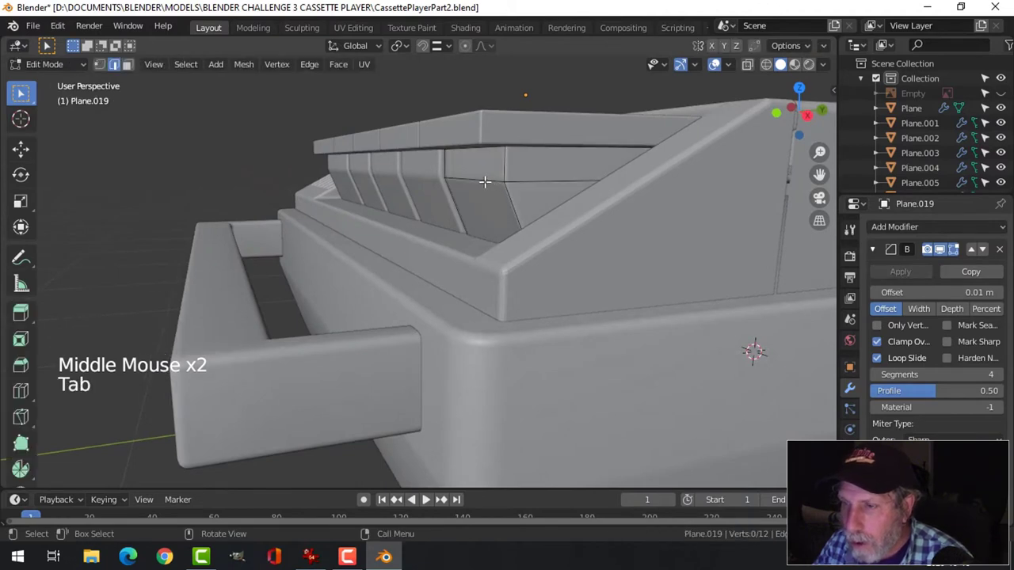
pyautogui.press('Tab')
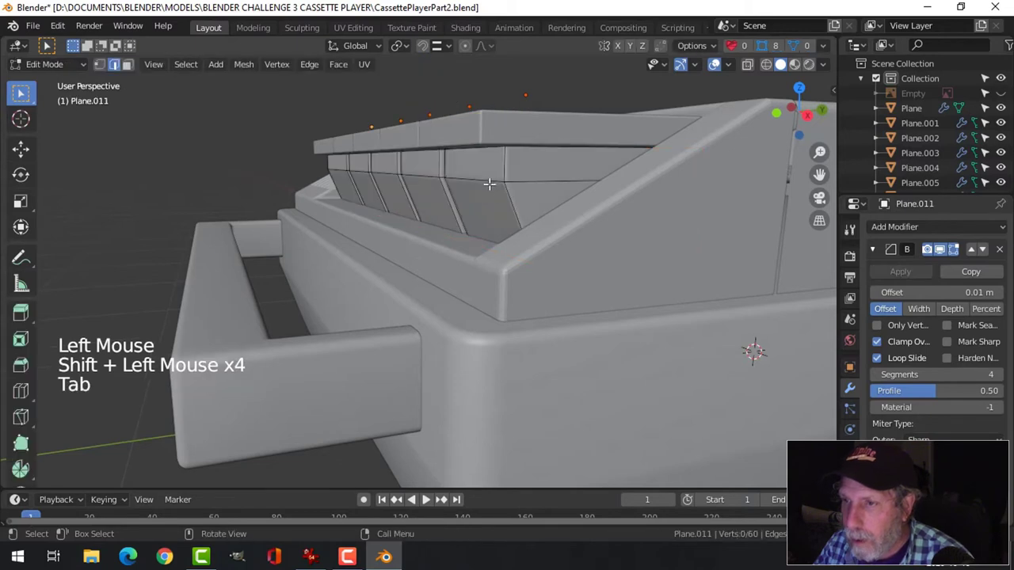
pyautogui.click(471, 182)
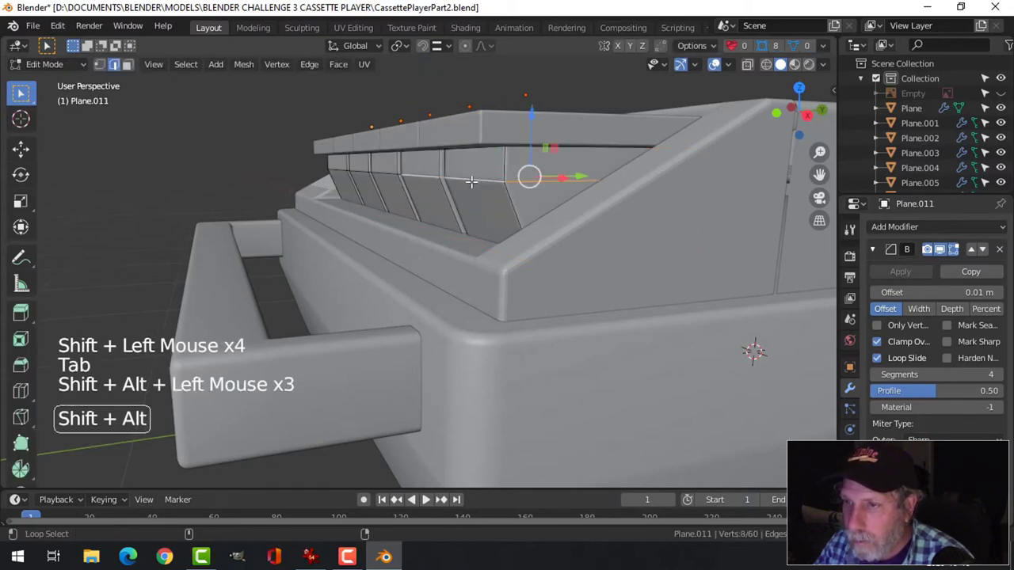
pyautogui.click(393, 158)
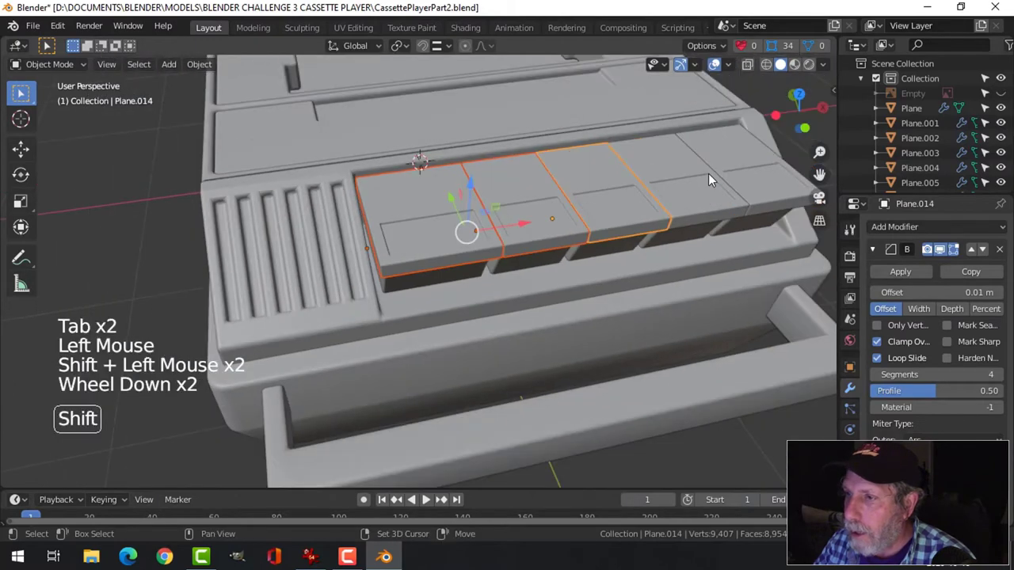
# Lower the push-buttons' inset top faces slightly along Z in Edit Mode.
pyautogui.press('Tab')
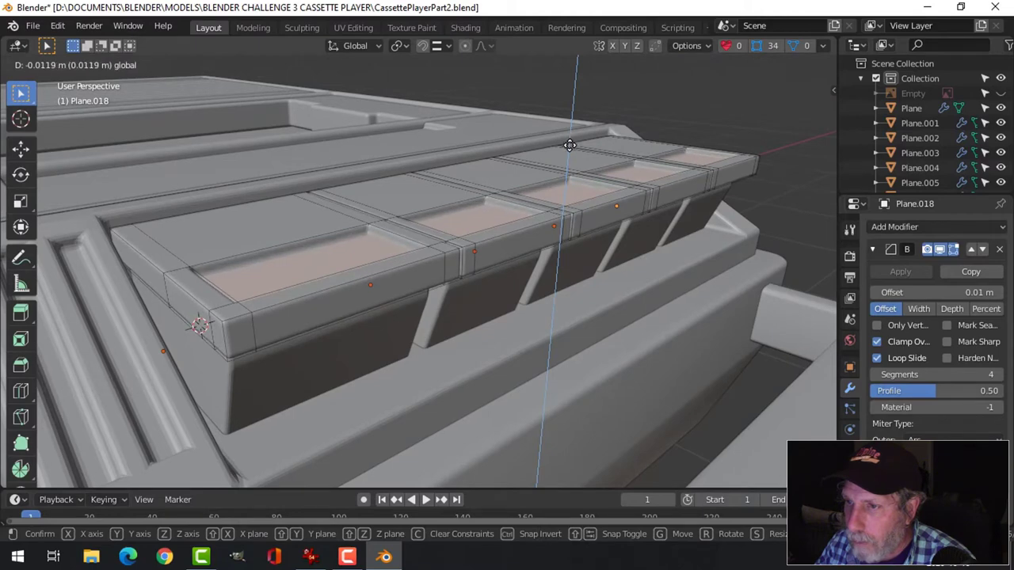
pyautogui.press('Tab')
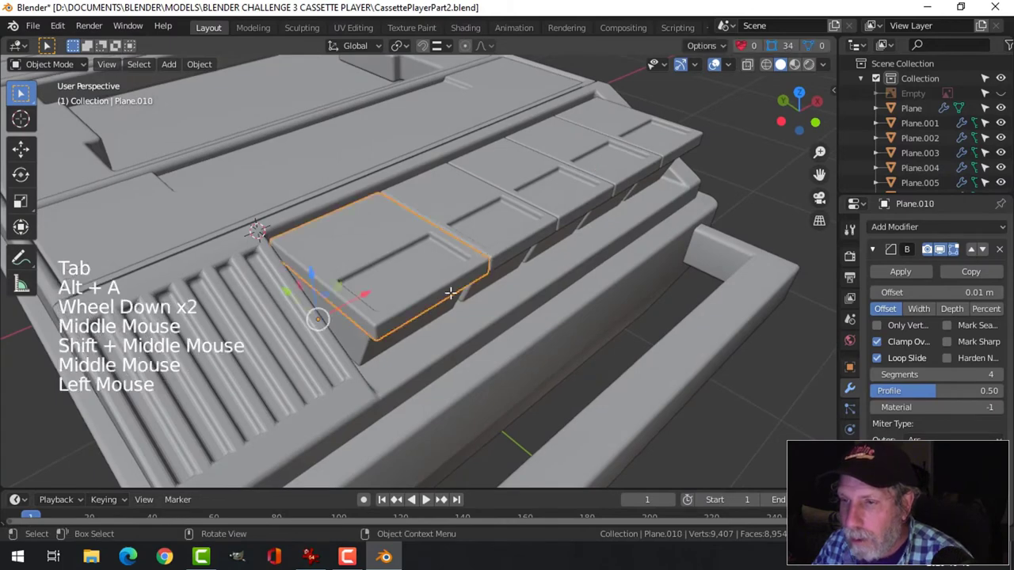
pyautogui.press('Tab')
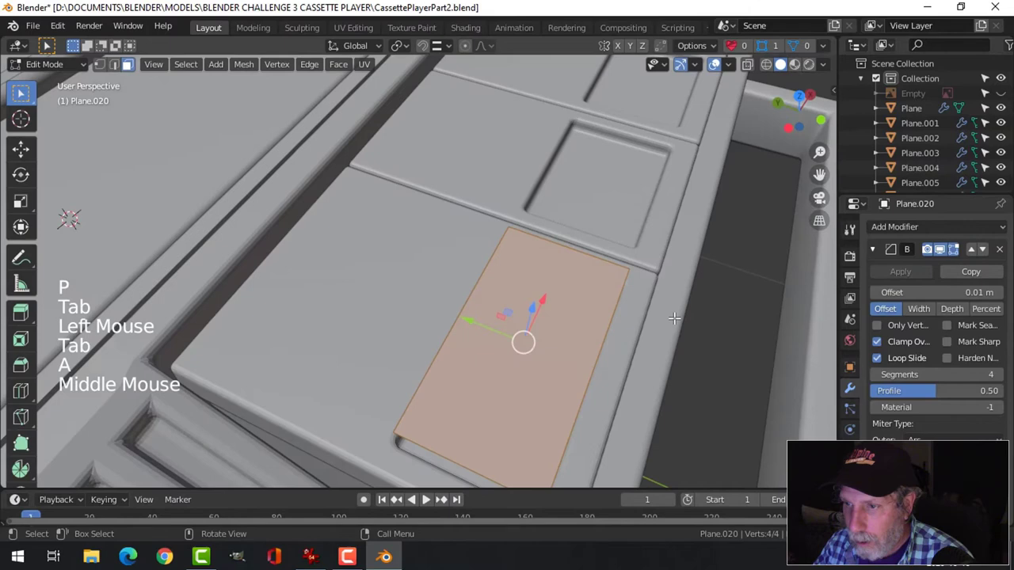
# Scale the separated top face into a thin strip and extrude it into a grooved ridge.
pyautogui.press('s')
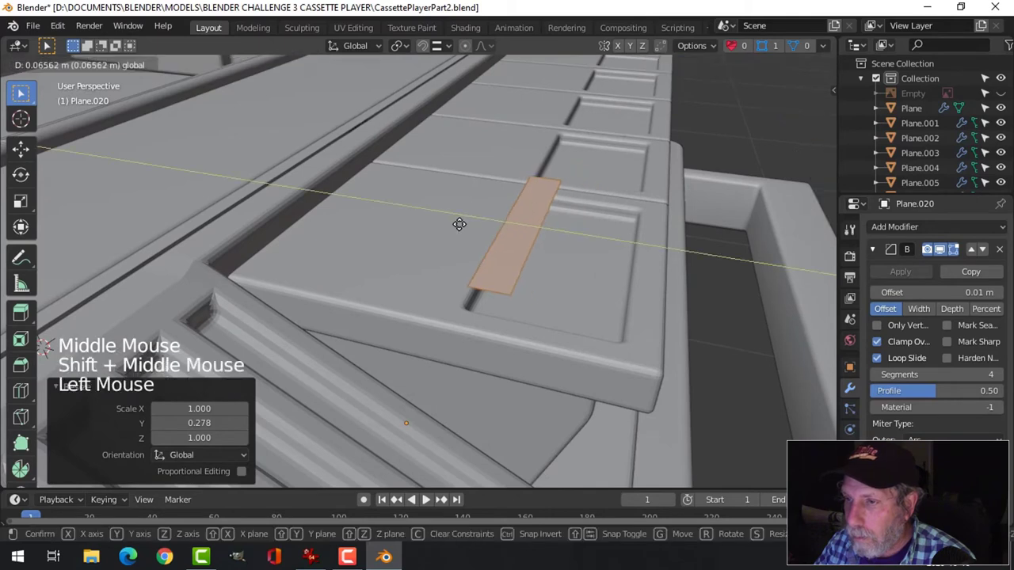
pyautogui.moveTo(459, 224); pyautogui.dragTo(534, 188)
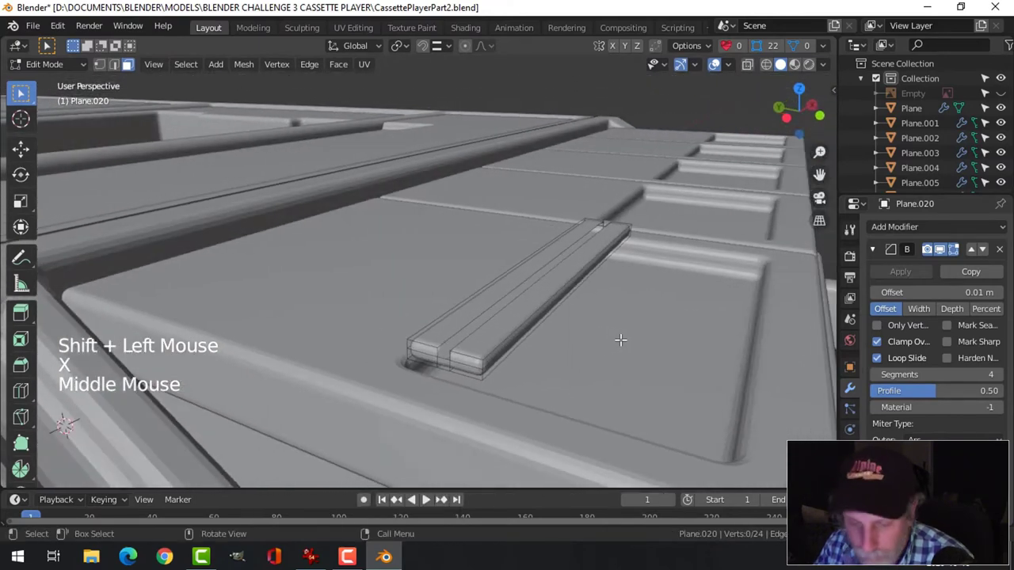
pyautogui.click(443, 356)
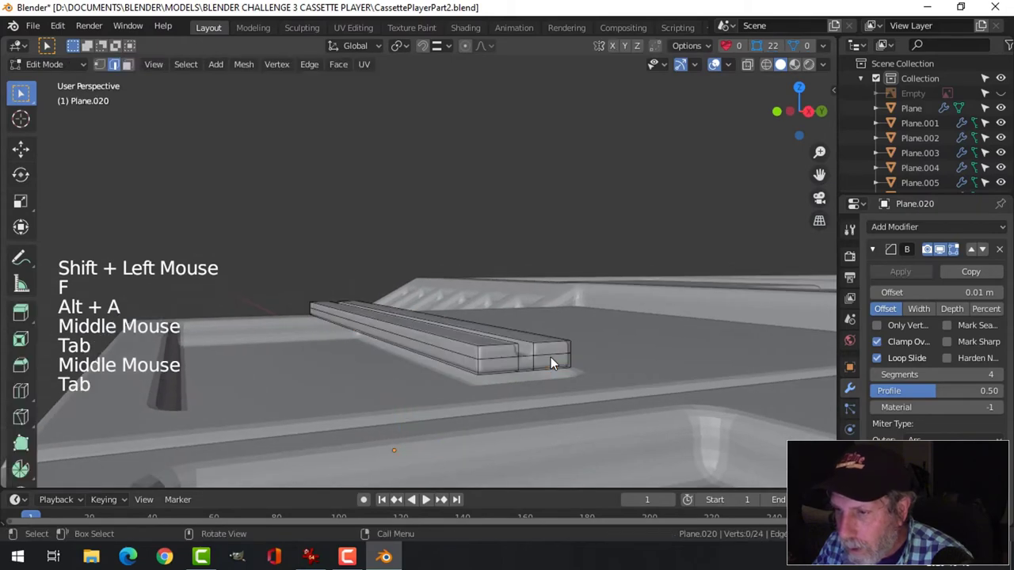
pyautogui.press('Tab')
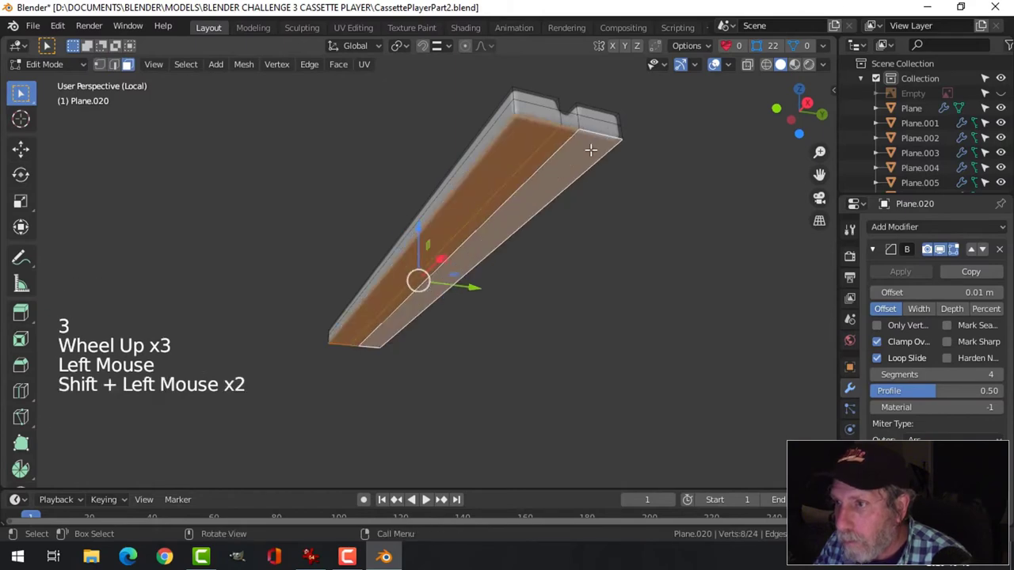
pyautogui.press('Tab')
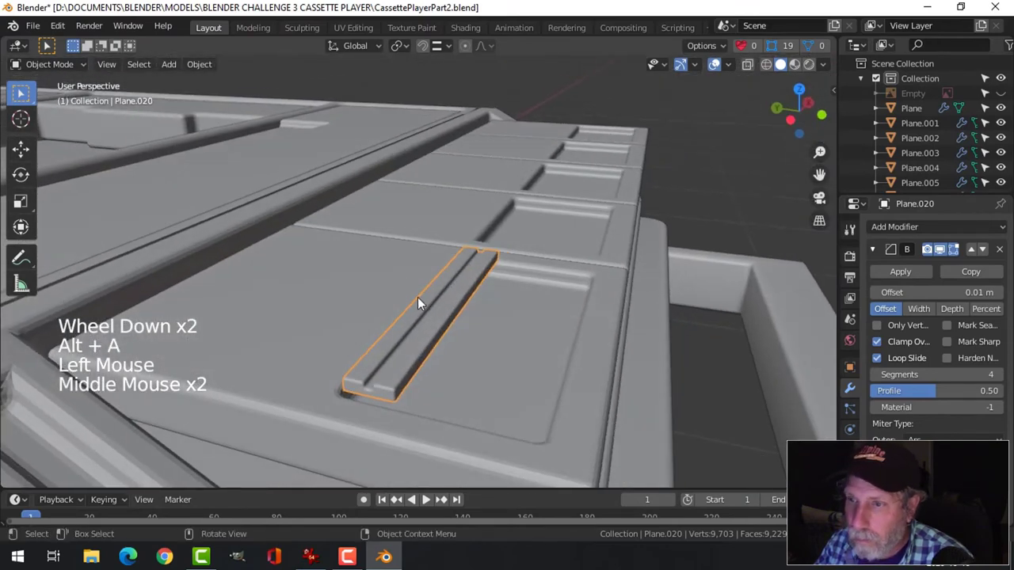
# Set the ridge's origin to its geometry, then Shift+D copies along Y into parallel ridges.
pyautogui.rightClick(420, 303)
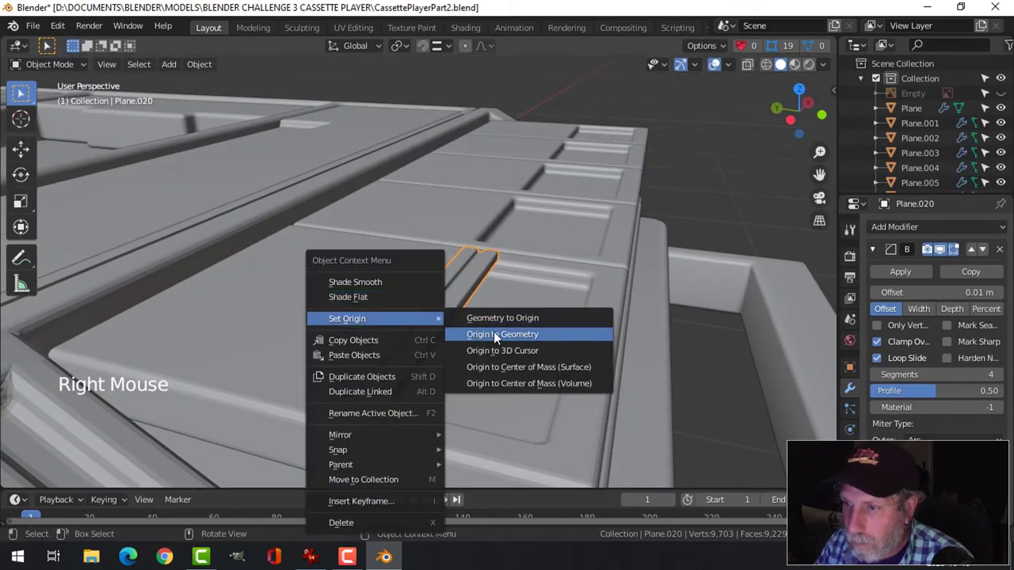
pyautogui.click(504, 333)
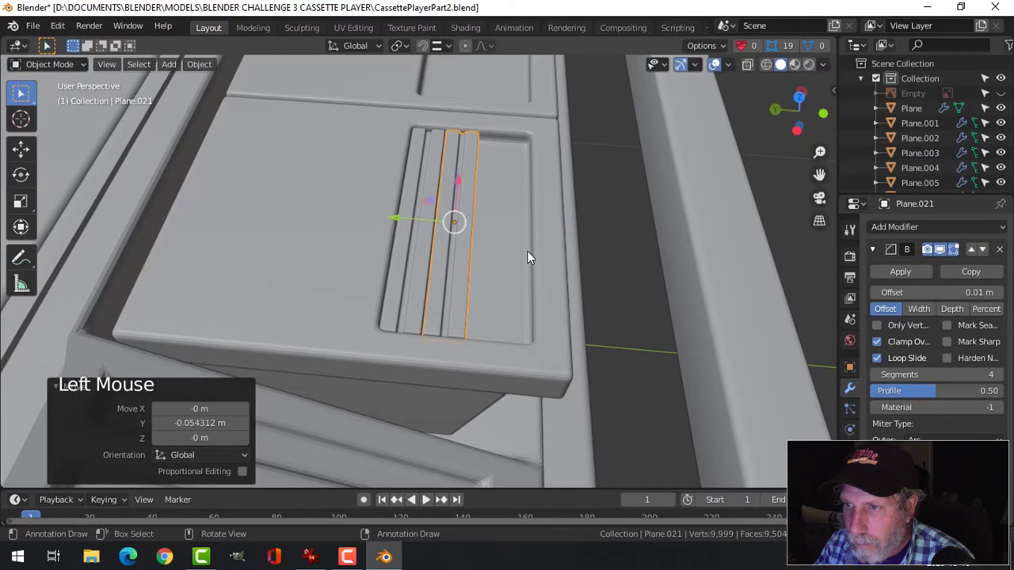
pyautogui.press('shift+d')
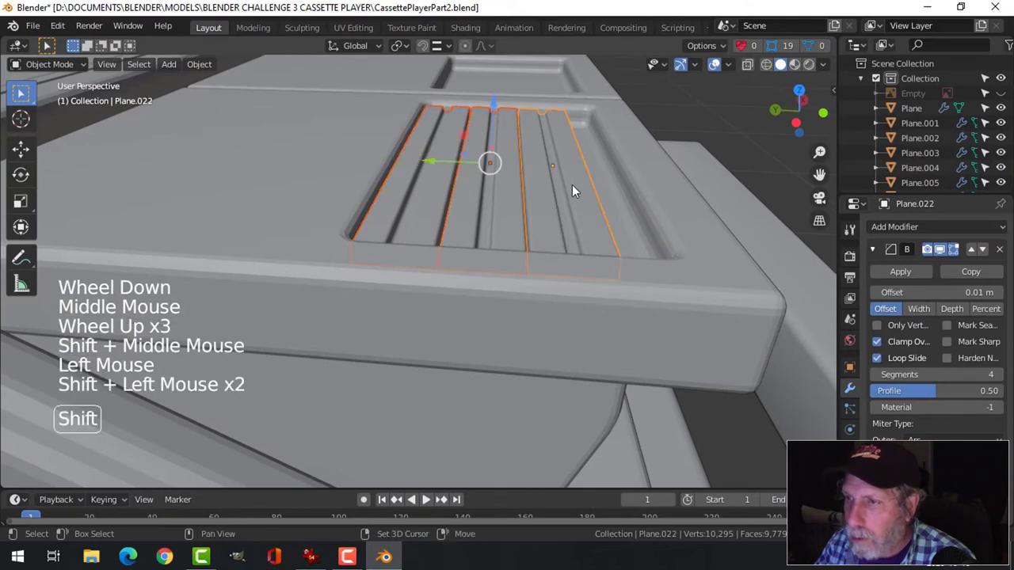
pyautogui.press('s')
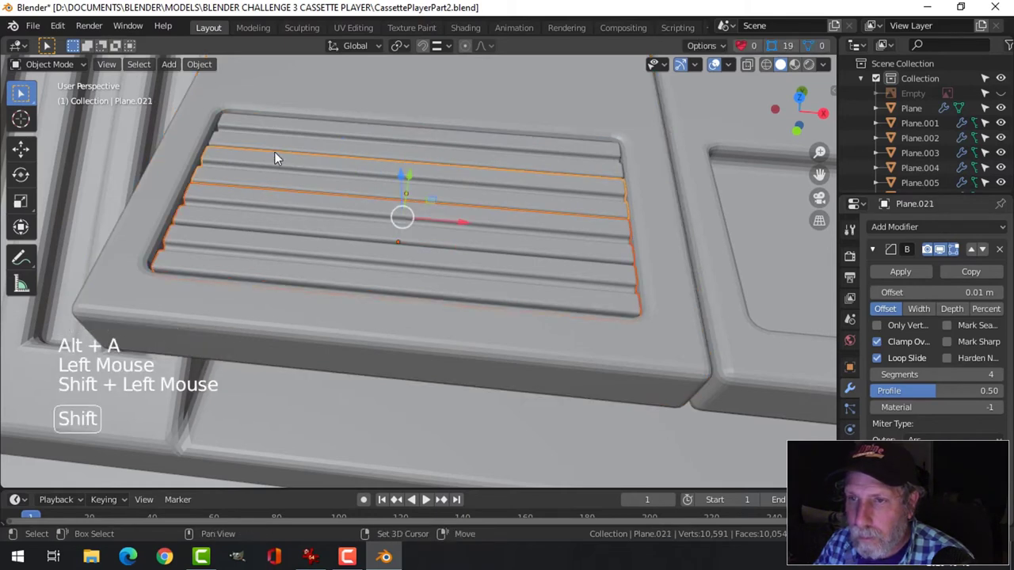
# Join the ridges into one grip and copy it along X onto each neighbouring button.
pyautogui.press('ctrl+j')
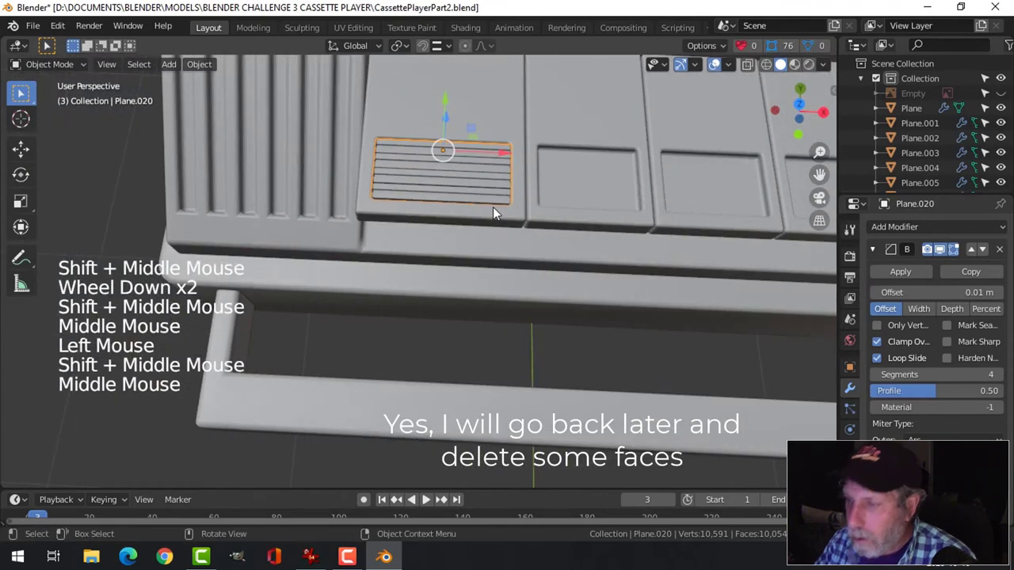
pyautogui.press('KP_7')
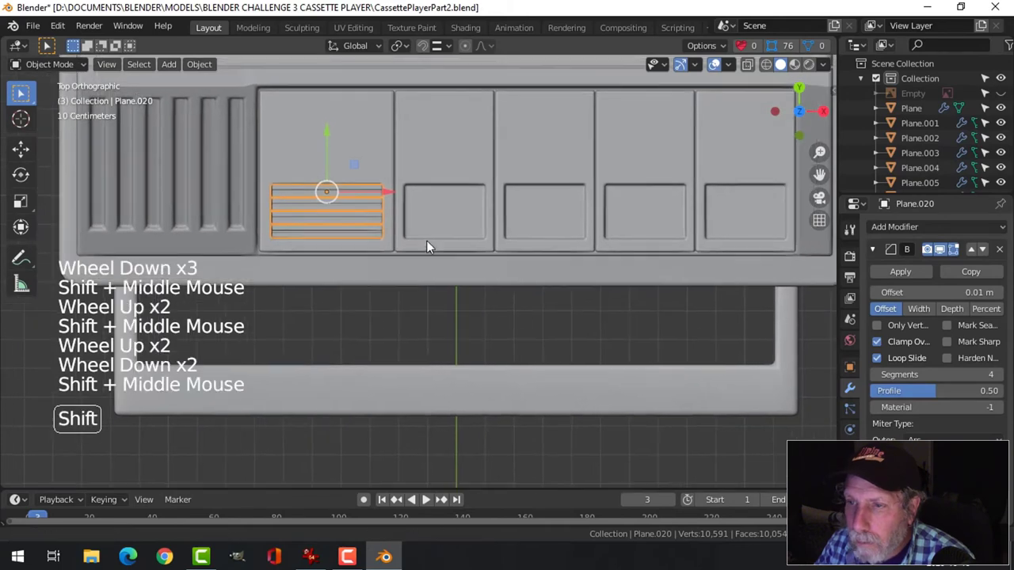
pyautogui.press('shift+d')
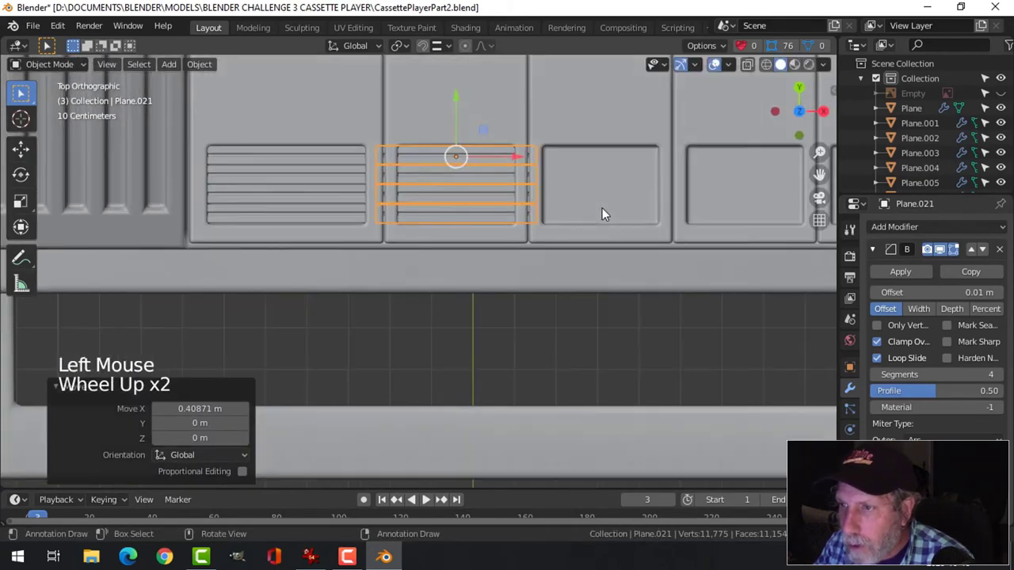
pyautogui.press('s')
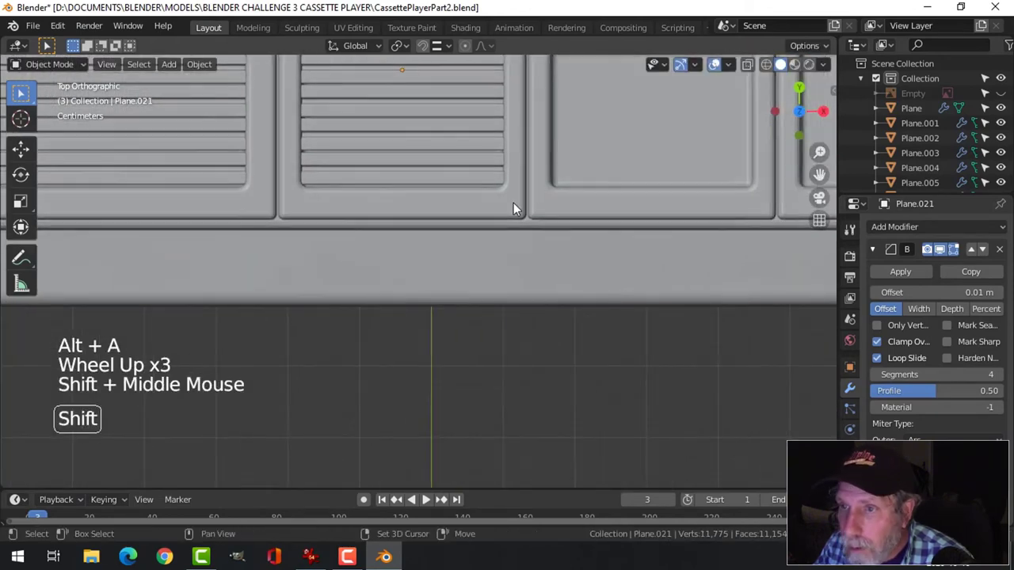
pyautogui.click(396, 210)
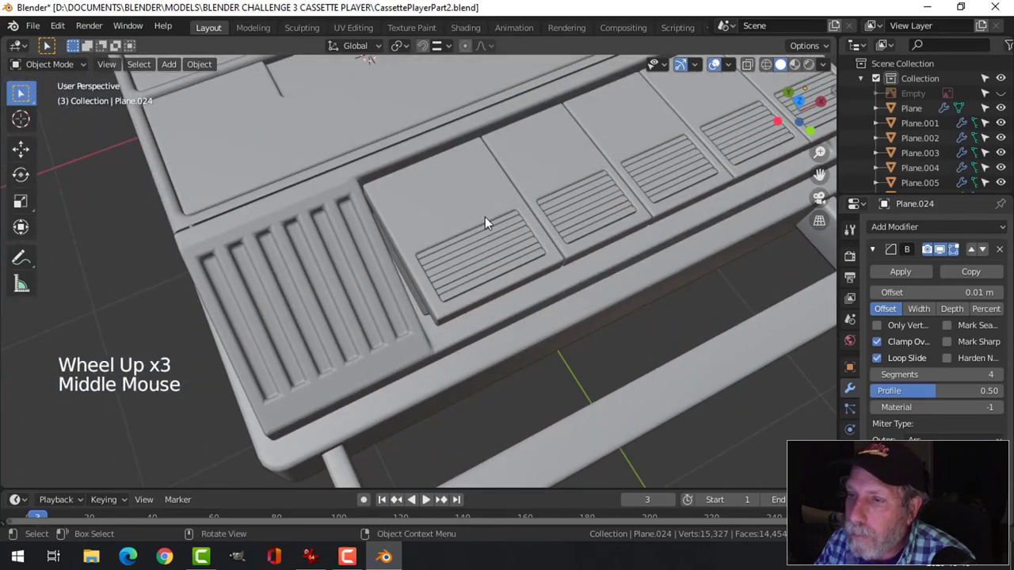
# Add two loop cuts across the first push-button's mesh.
pyautogui.moveTo(487, 222); pyautogui.dragTo(530, 193)
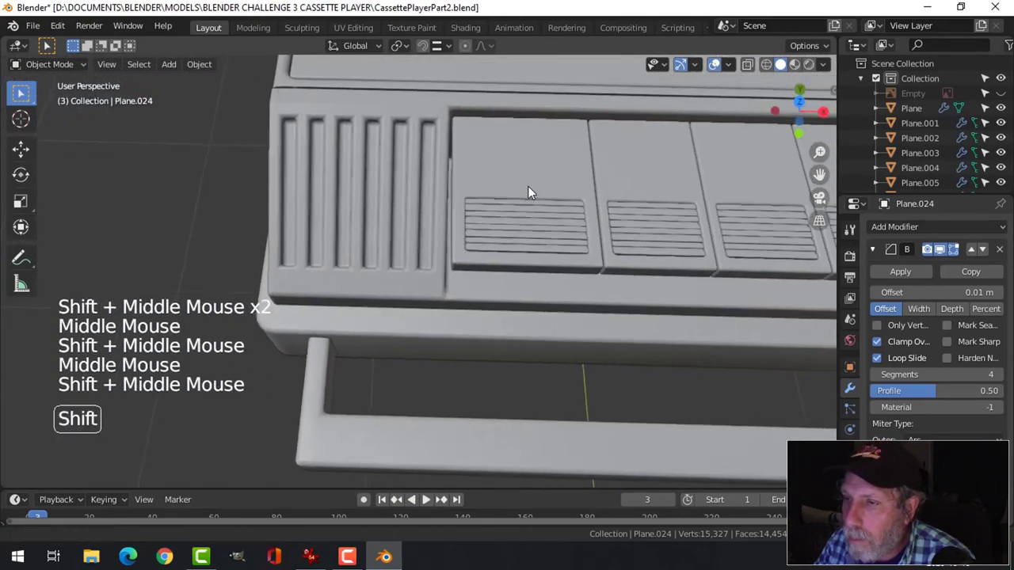
pyautogui.click(487, 159)
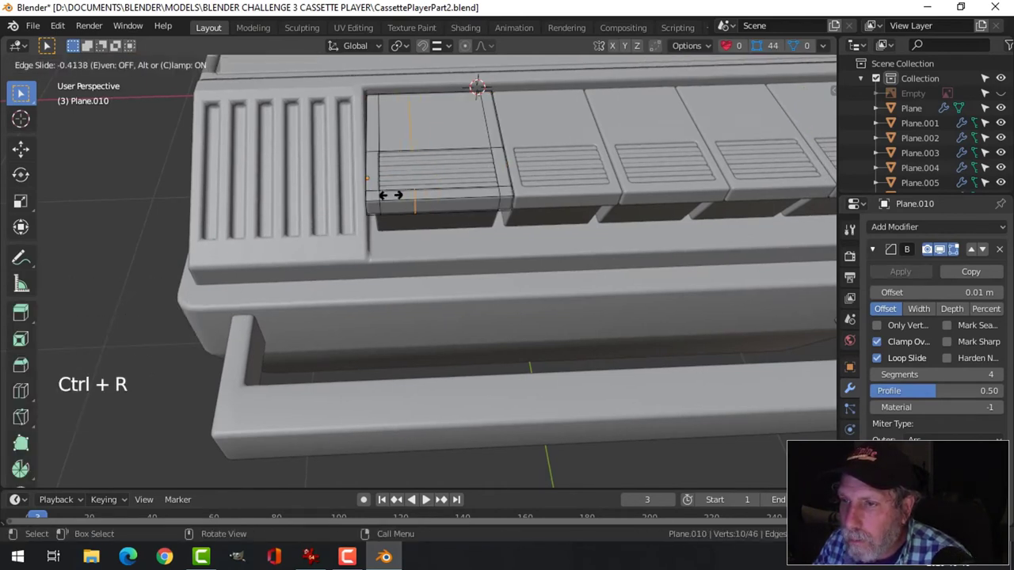
pyautogui.click(514, 202)
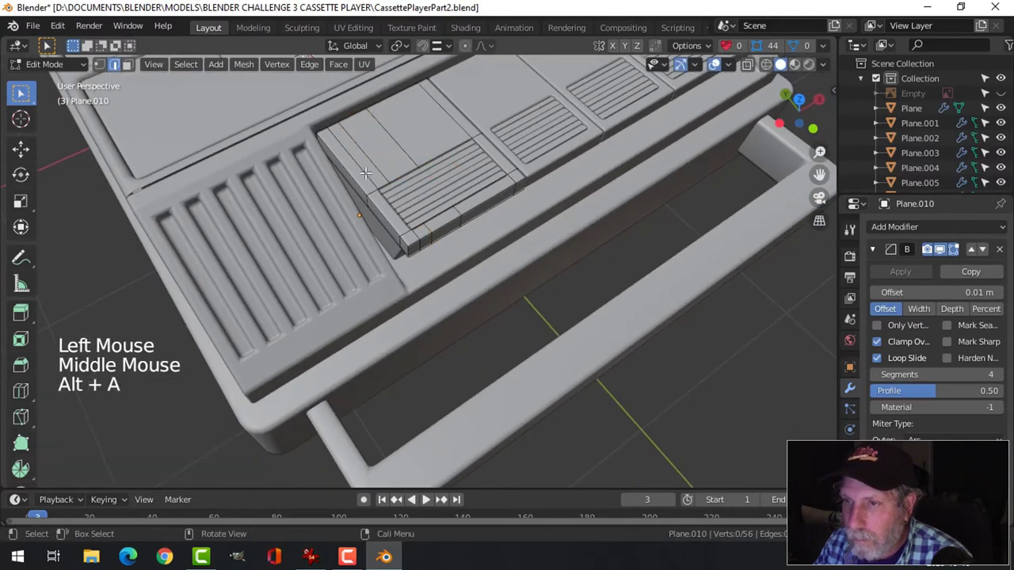
pyautogui.press('ctrl+r')
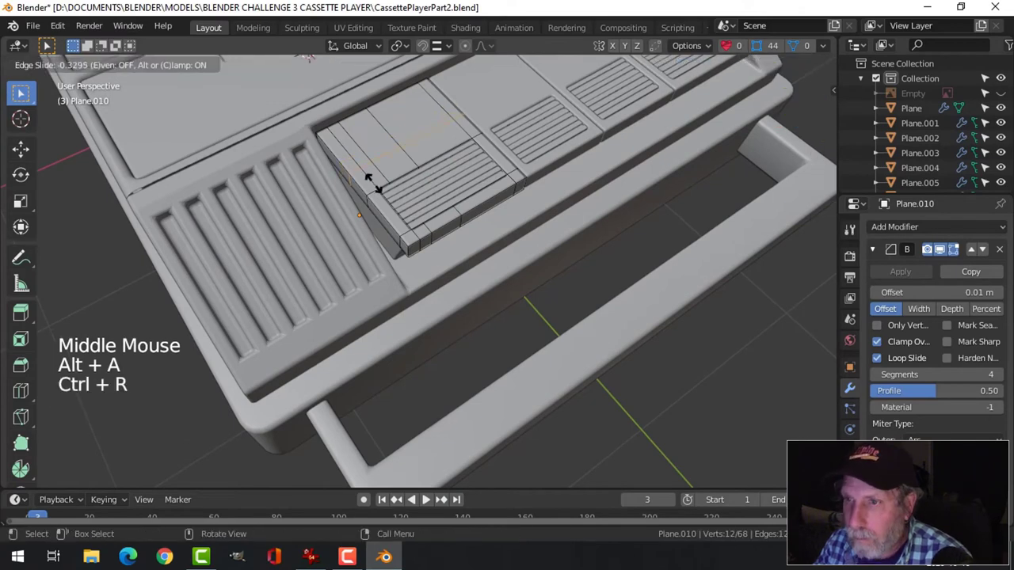
pyautogui.moveTo(377, 186)
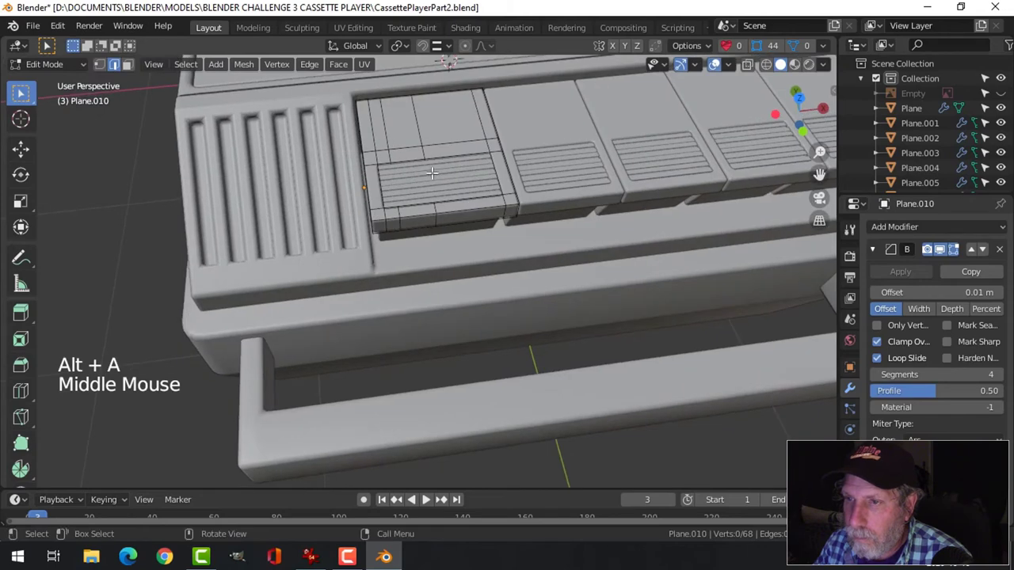
pyautogui.press('Tab')
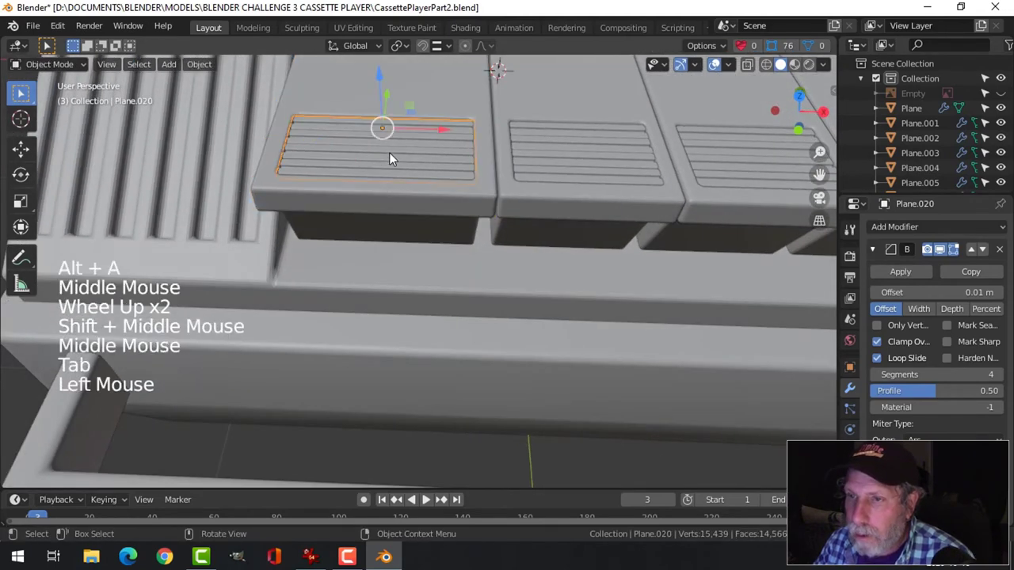
# Extrude the selected rear geometry to form a small rounded notch.
pyautogui.press('Tab')
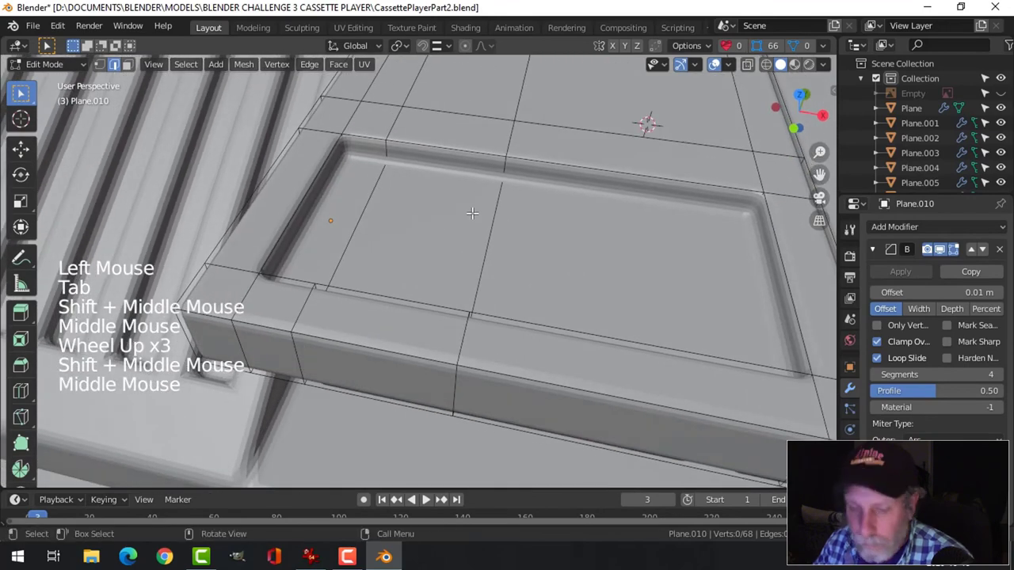
pyautogui.click(448, 139)
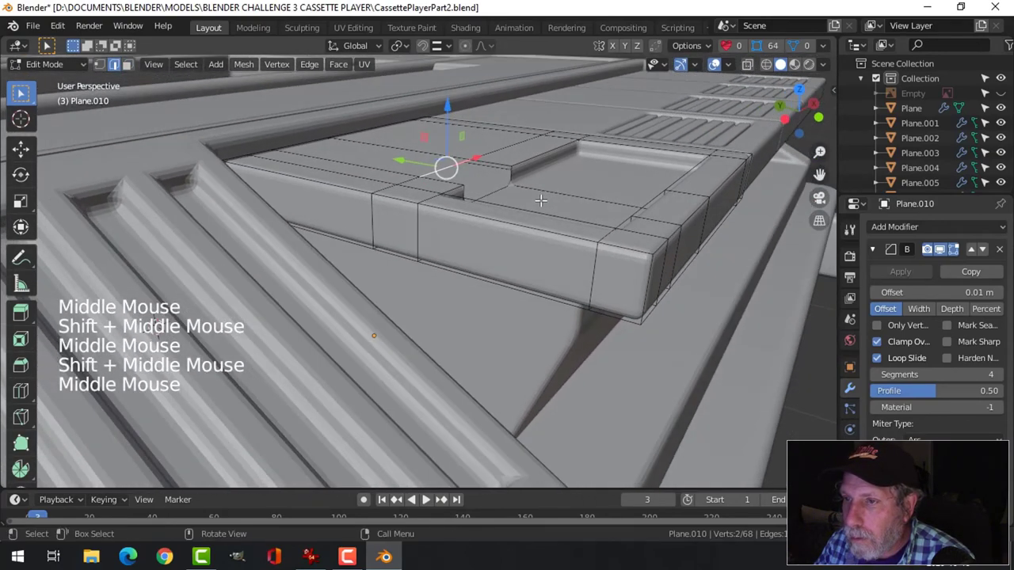
pyautogui.press('e')
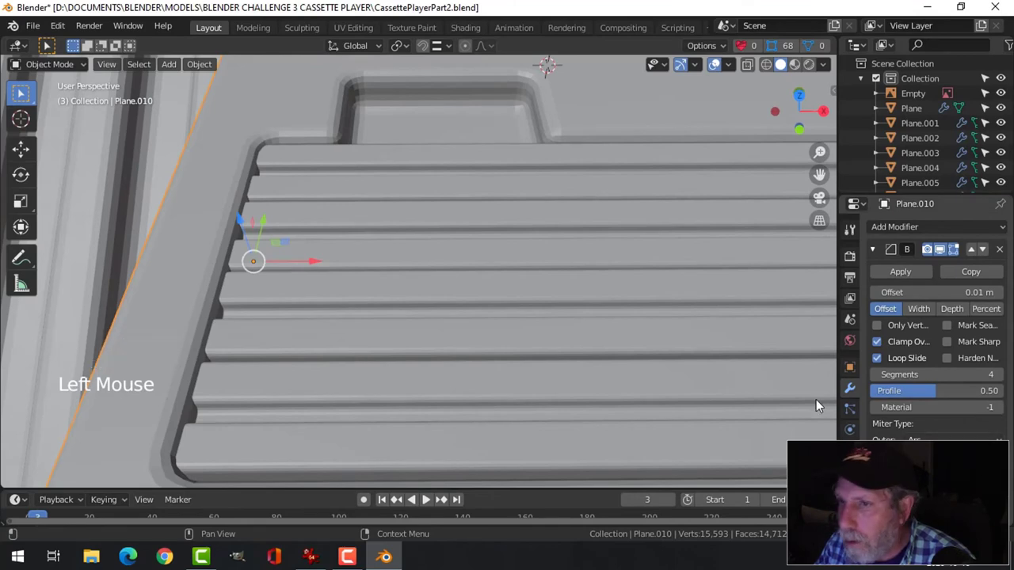
# Position a small square face over the ridges in top view and extrude it into a tab.
pyautogui.scroll(-3)
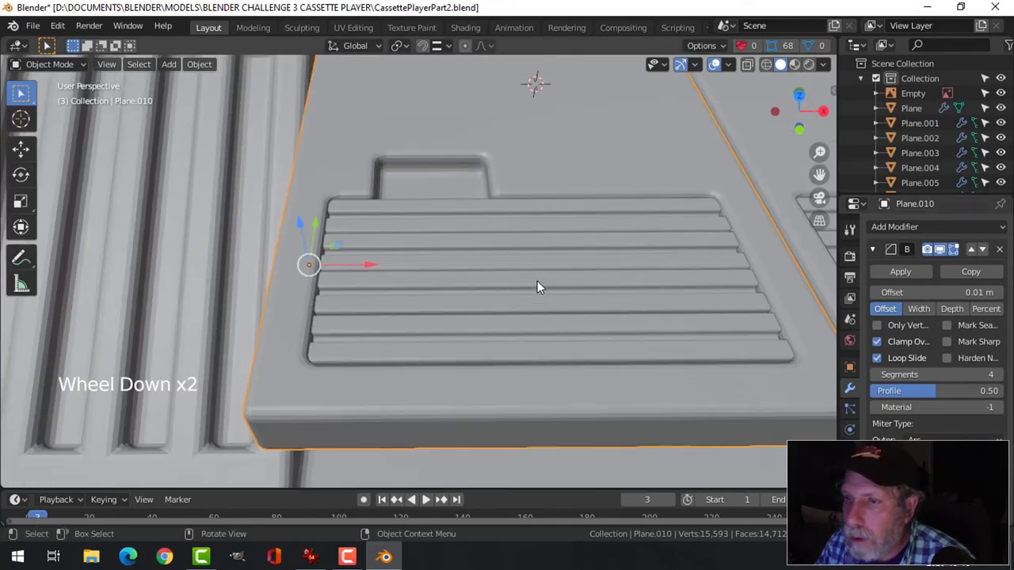
pyautogui.press('Tab')
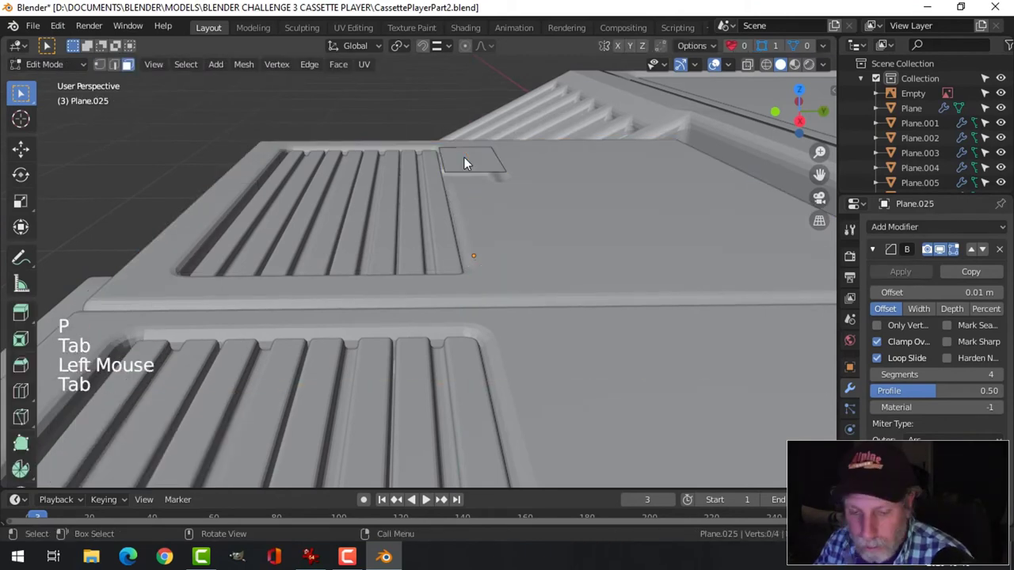
pyautogui.click(472, 159)
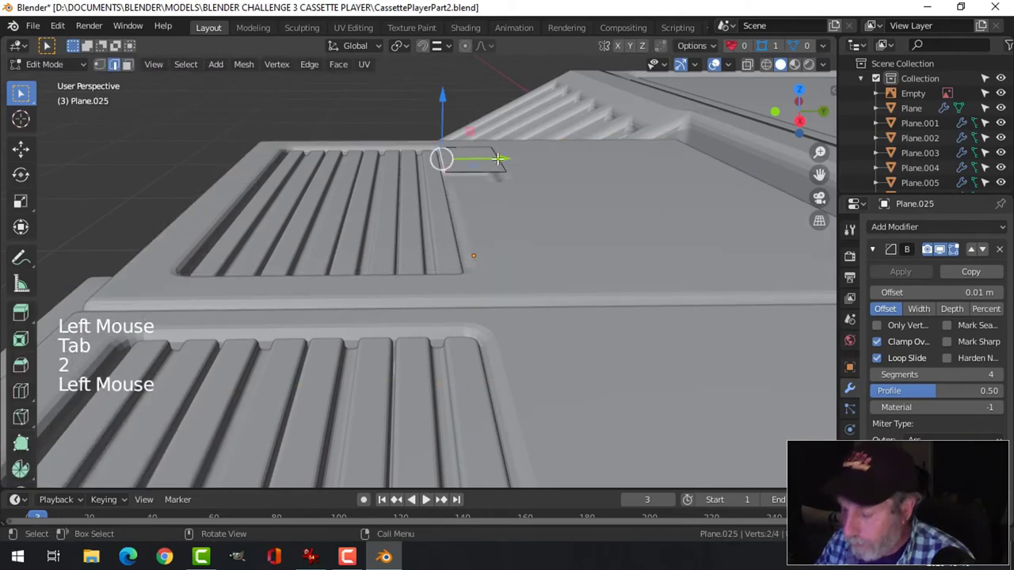
pyautogui.press('KP_7')
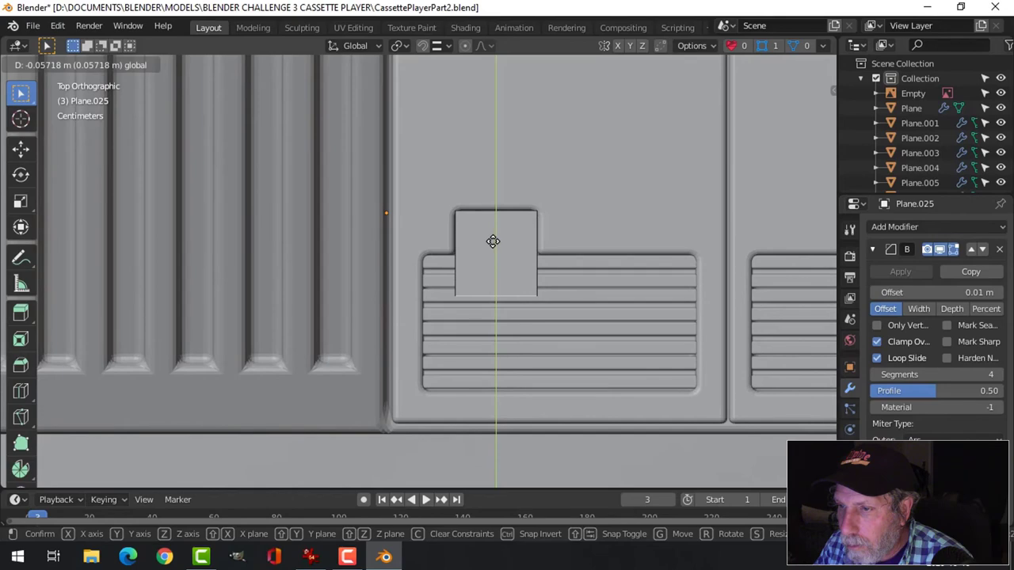
pyautogui.press('Tab')
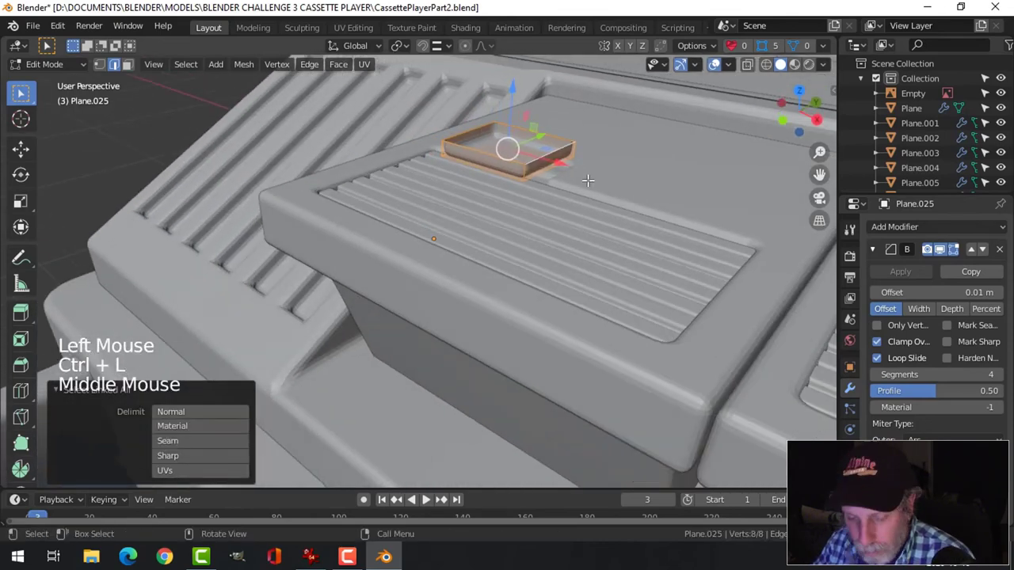
pyautogui.press('r')
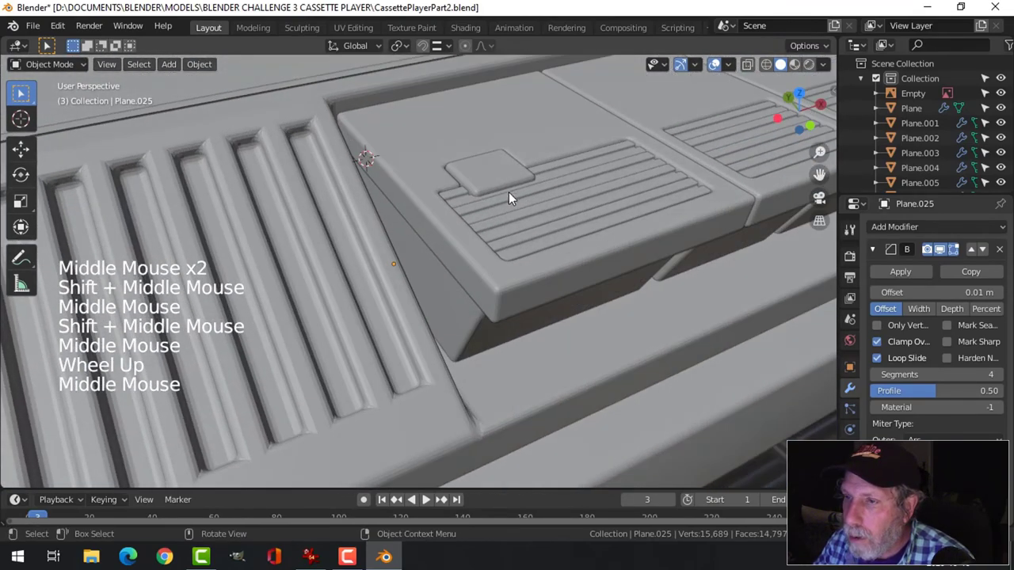
pyautogui.press('Tab')
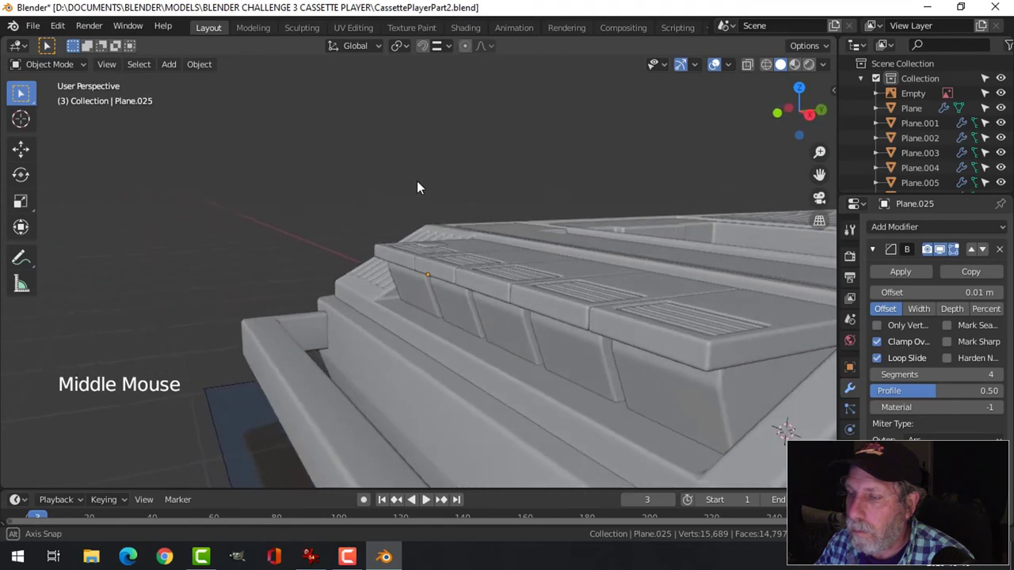
# Zoom out to show the whole cassette player model.
pyautogui.scroll(-3)
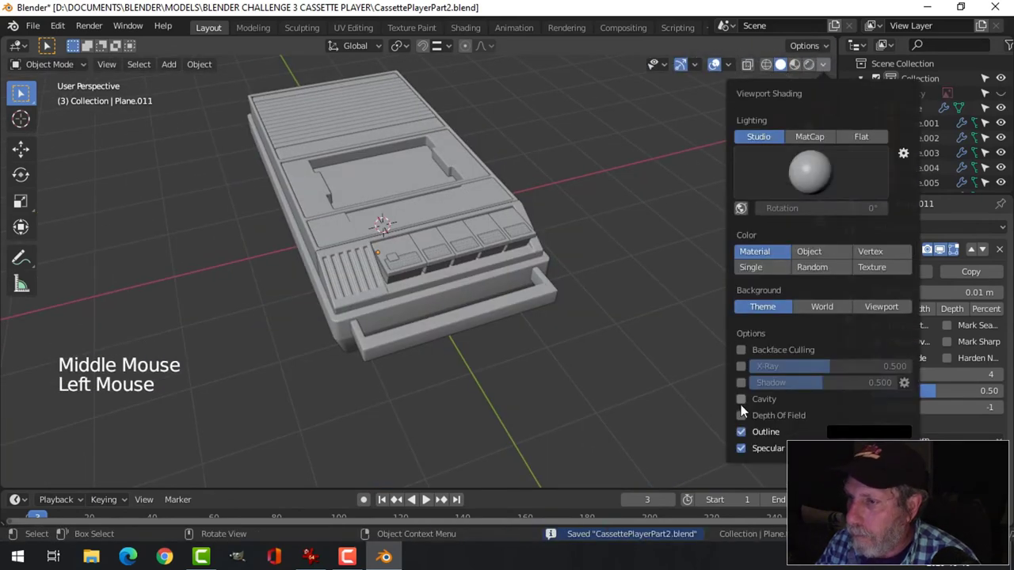
# Enable Cavity and Shadow in the Viewport Shading popover.
pyautogui.click(741, 399)
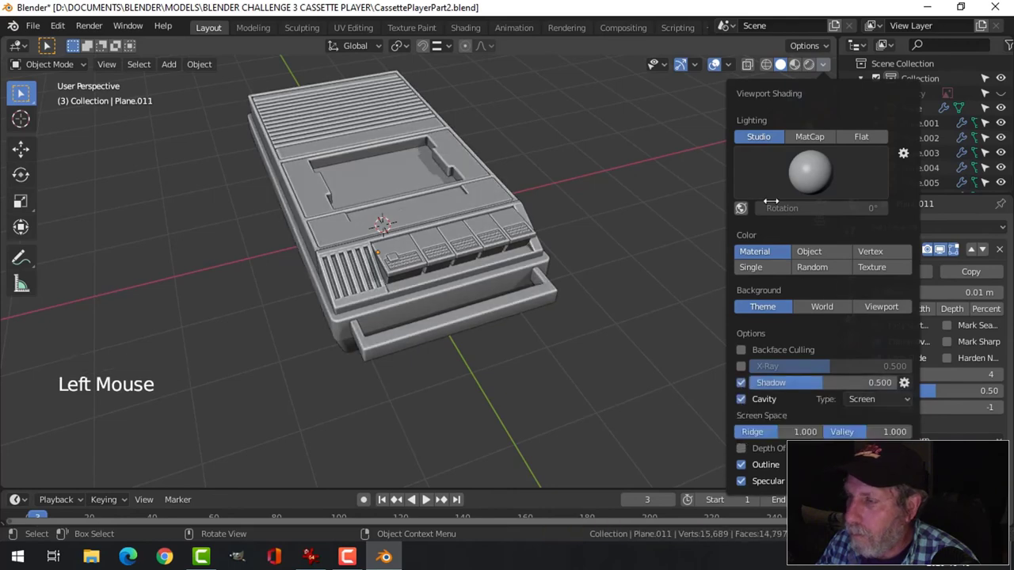
pyautogui.click(713, 64)
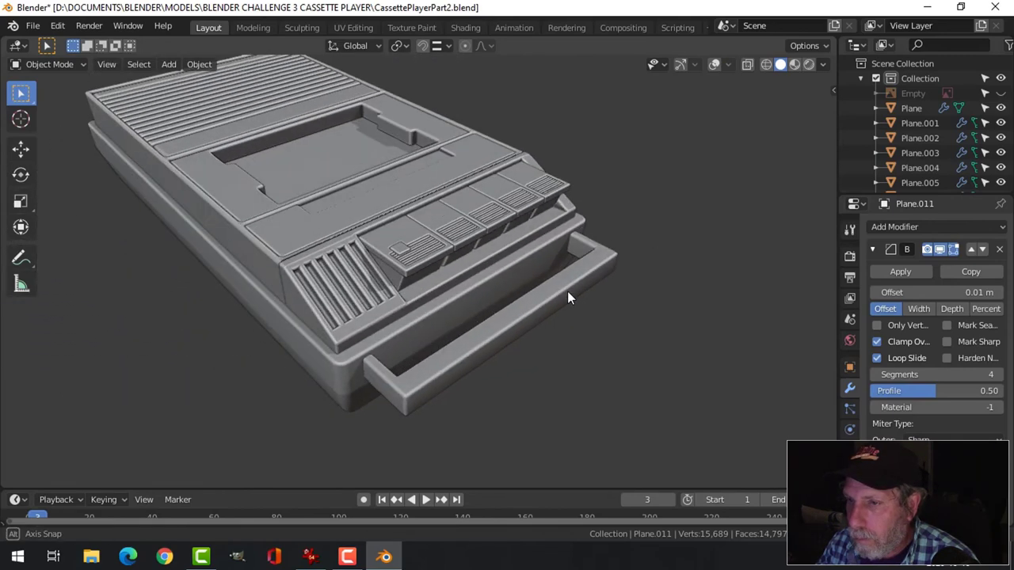
pyautogui.scroll(3)
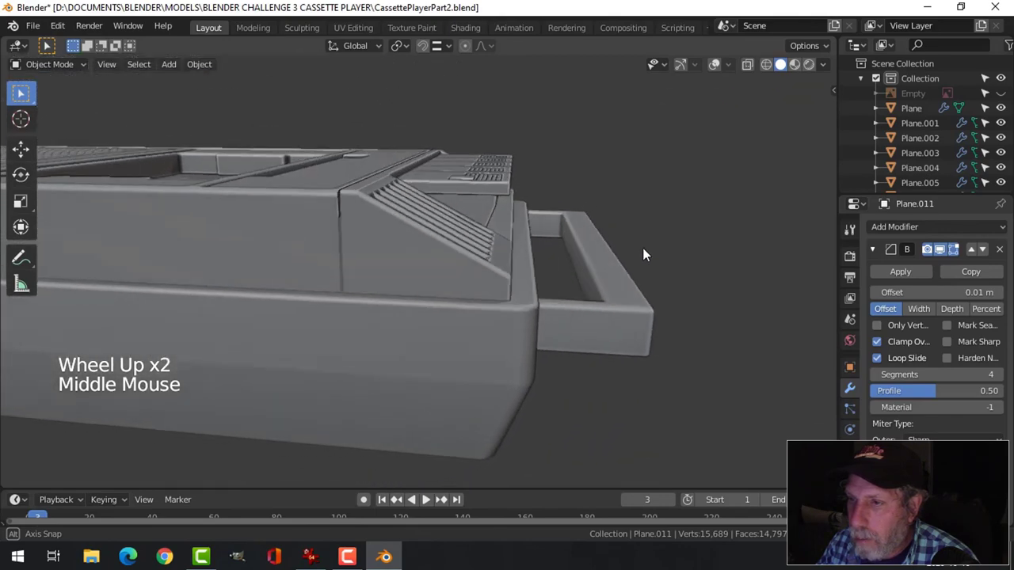
pyautogui.scroll(3)
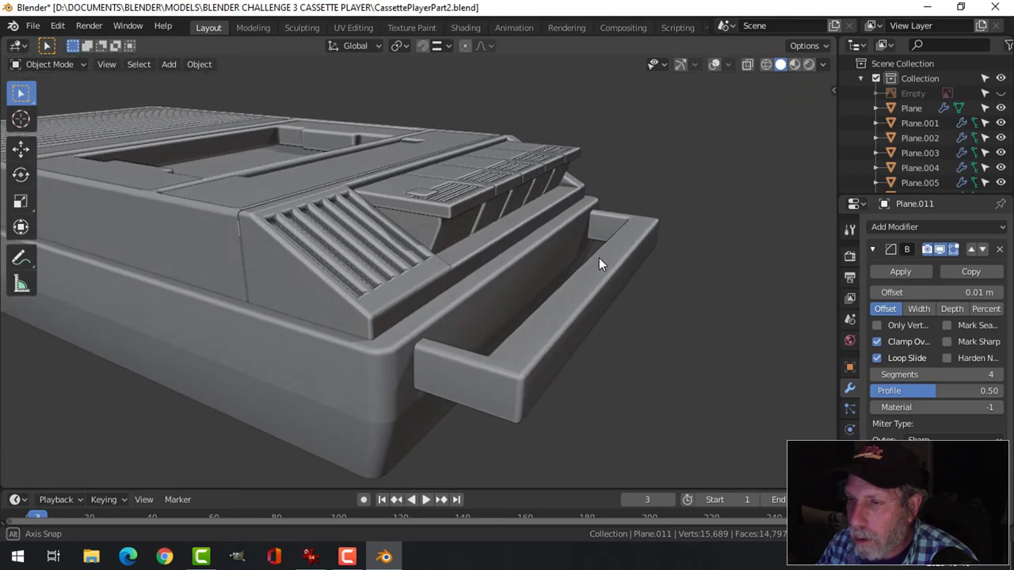
pyautogui.press('kp_7')
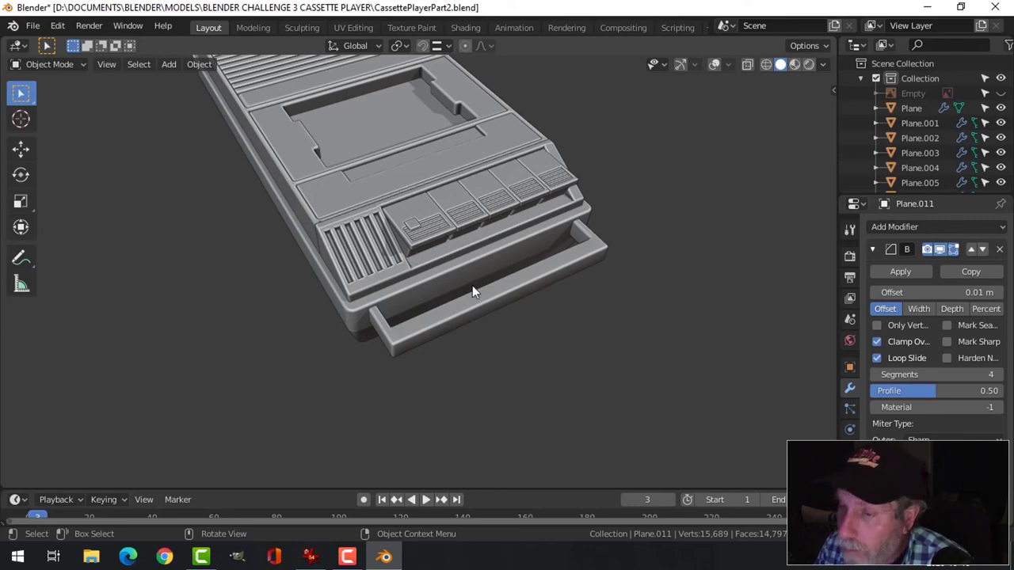
pyautogui.moveTo(471, 293); pyautogui.dragTo(400, 287)
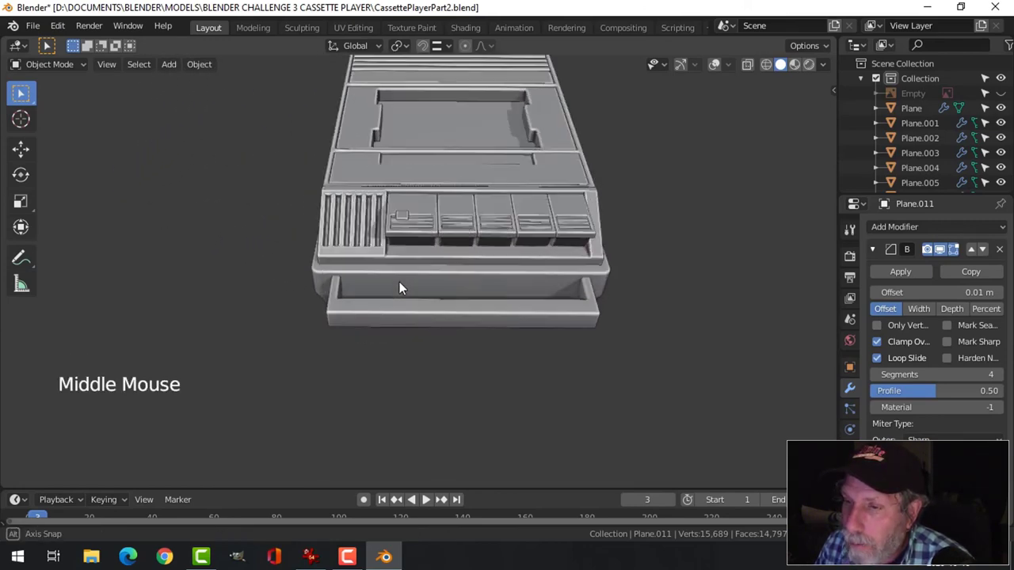
pyautogui.moveTo(400, 288); pyautogui.dragTo(431, 277)
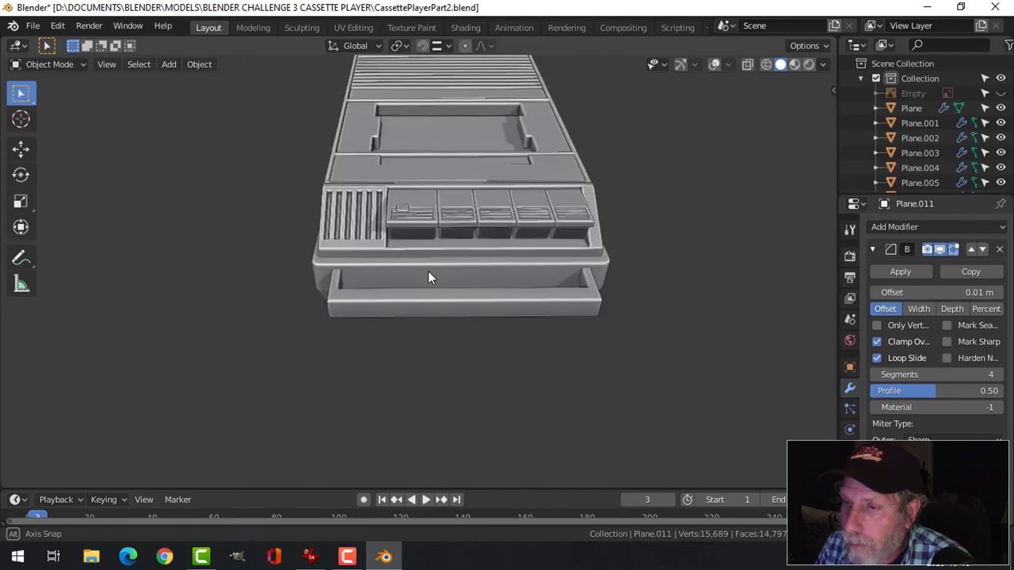
pyautogui.scroll(-3)
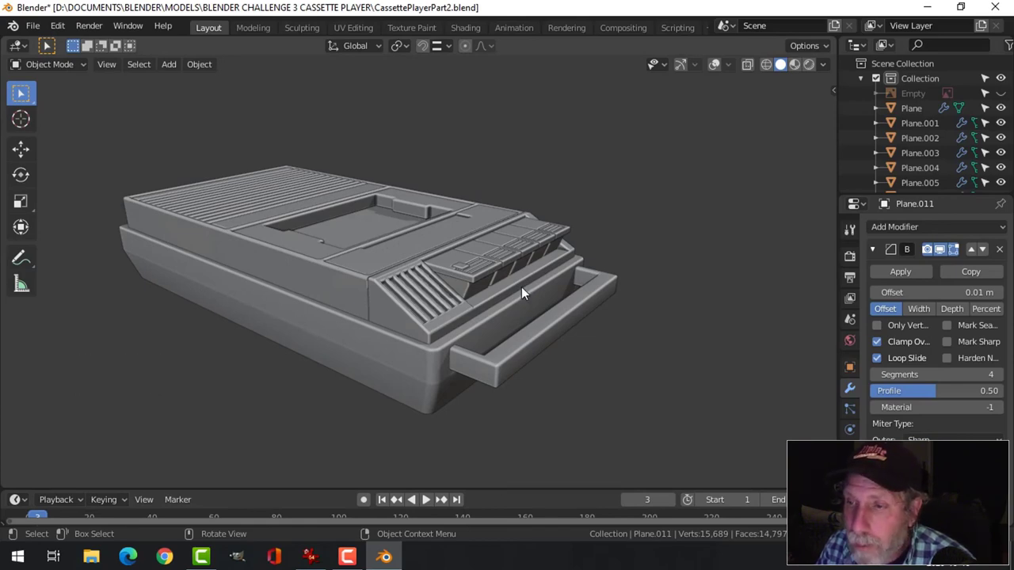
pyautogui.moveTo(522, 293); pyautogui.dragTo(485, 366)
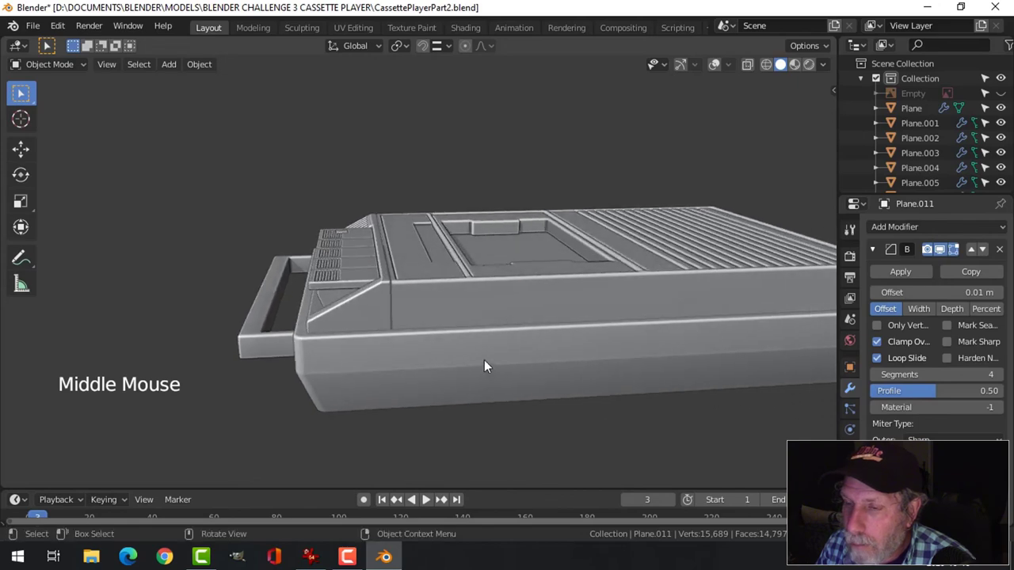
pyautogui.scroll(-3)
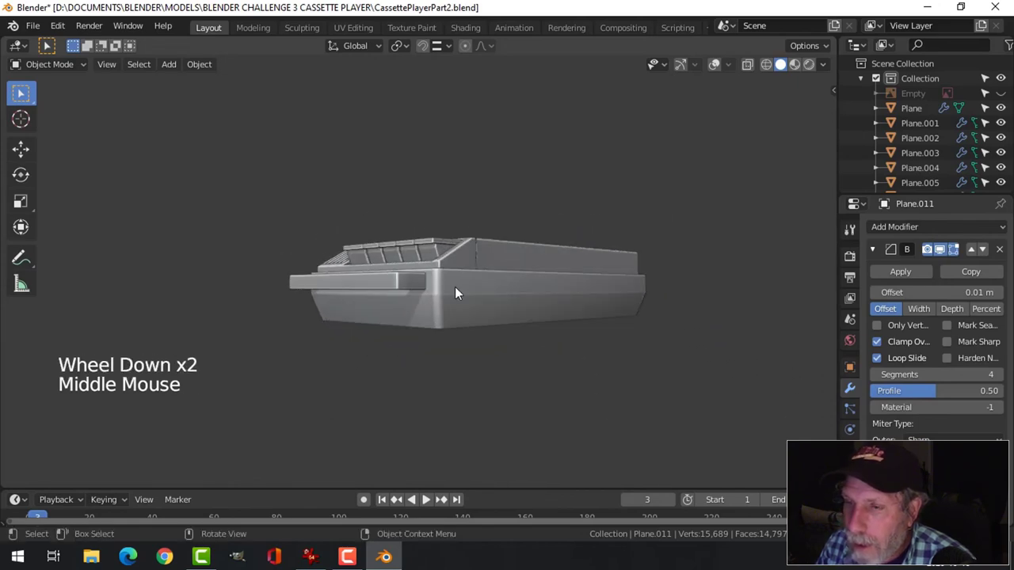
pyautogui.moveTo(455, 293); pyautogui.dragTo(511, 396)
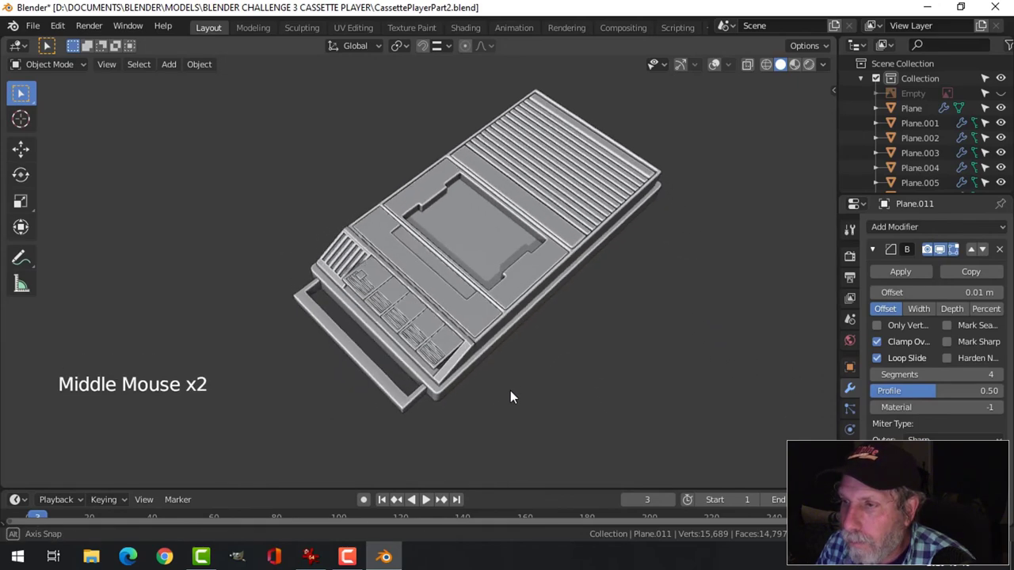
pyautogui.moveTo(511, 396); pyautogui.dragTo(555, 273)
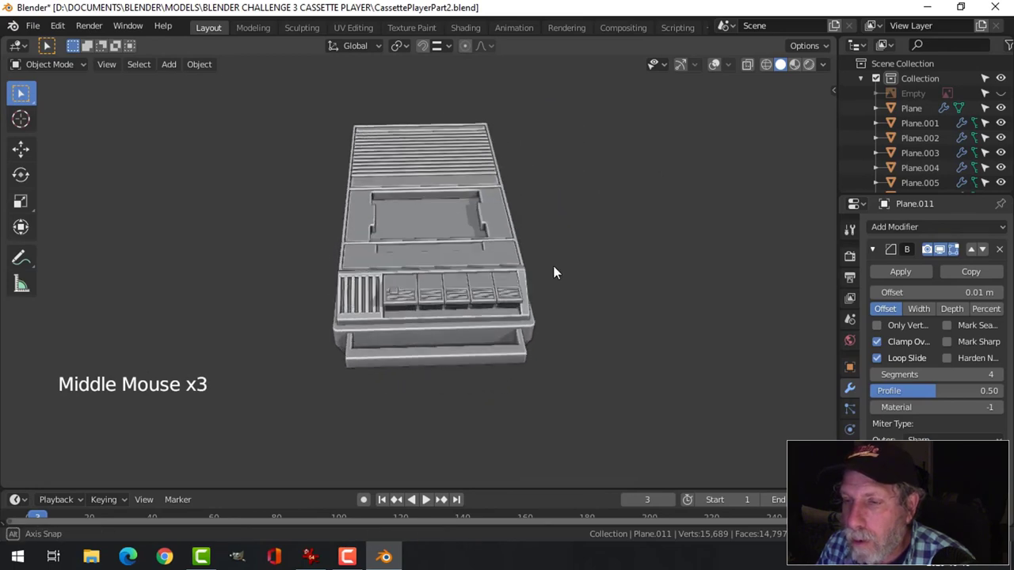
pyautogui.moveTo(554, 270); pyautogui.dragTo(523, 285)
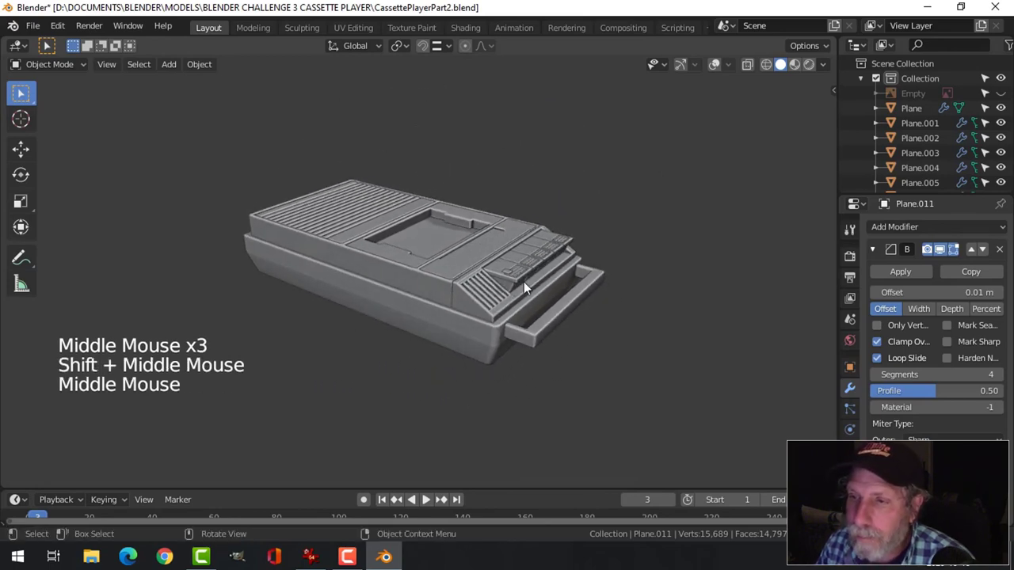